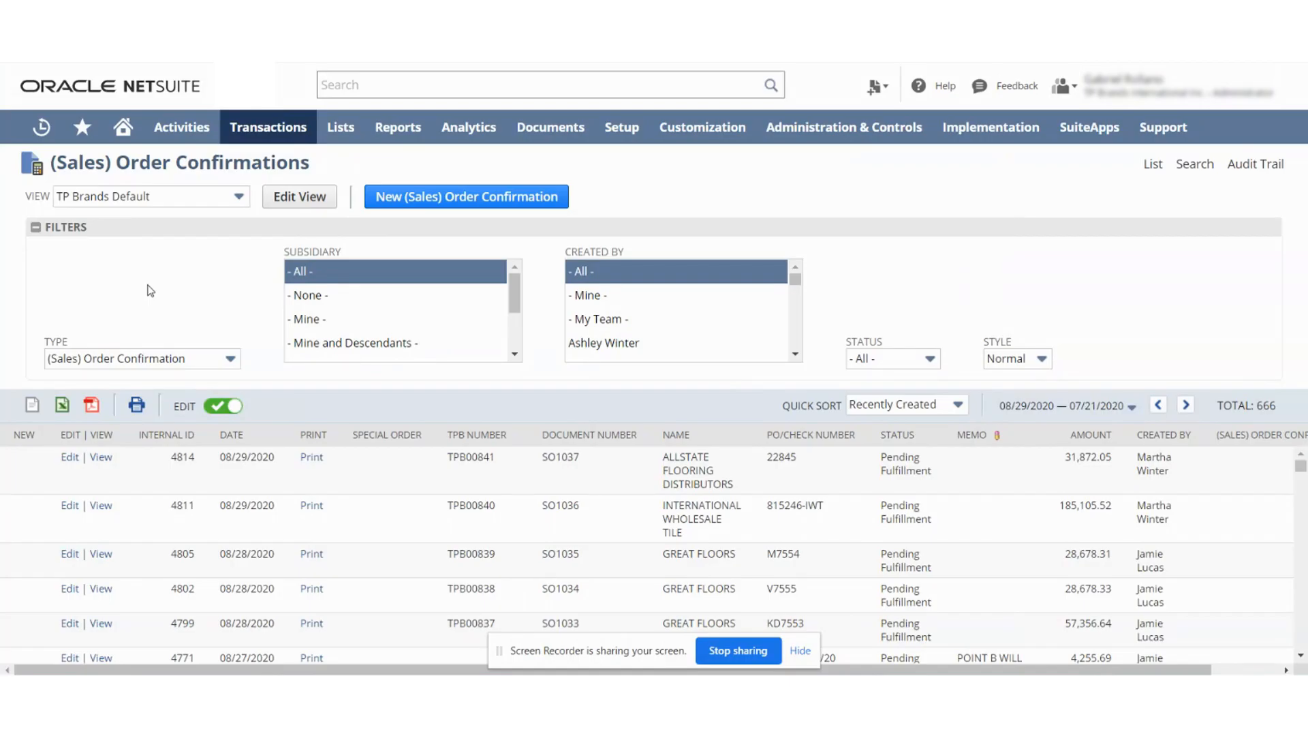
pyautogui.moveTo(186, 298)
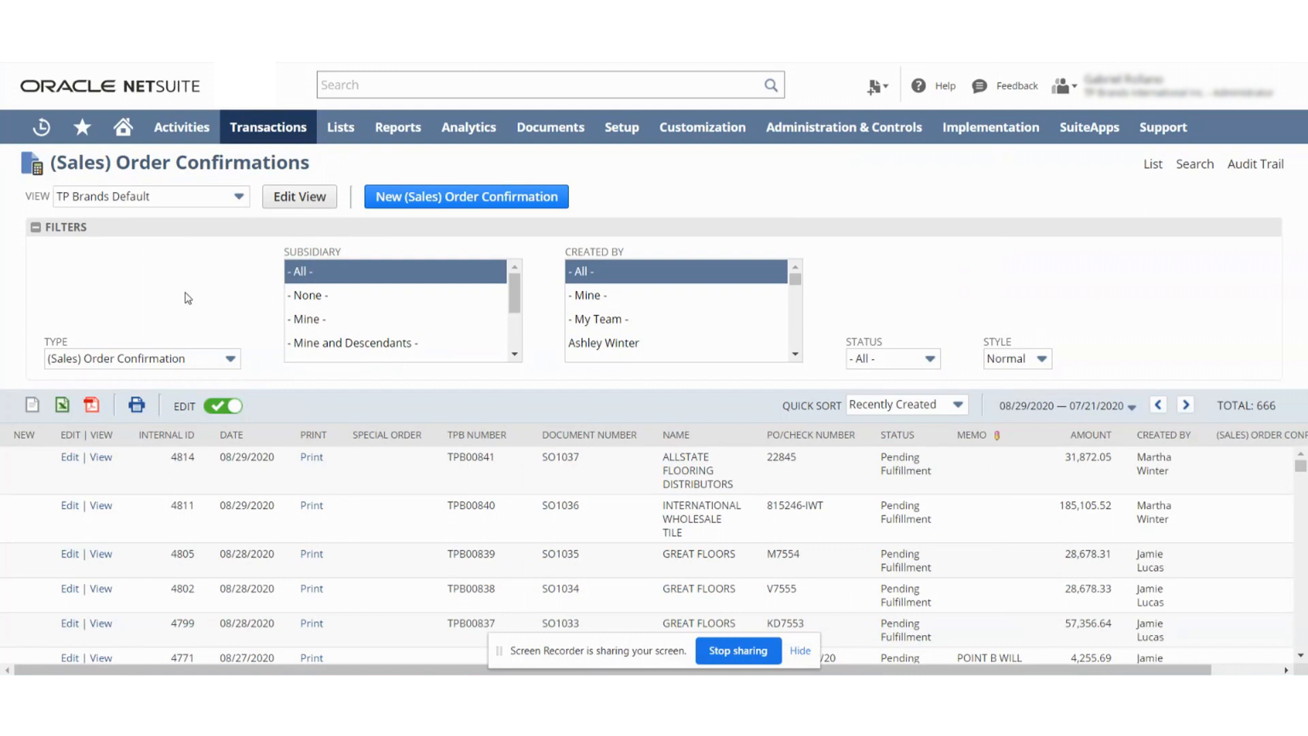
# Step: Open order SO1037 and check its Proforma Email Sent box and Communication subtab
pyautogui.click(100, 456)
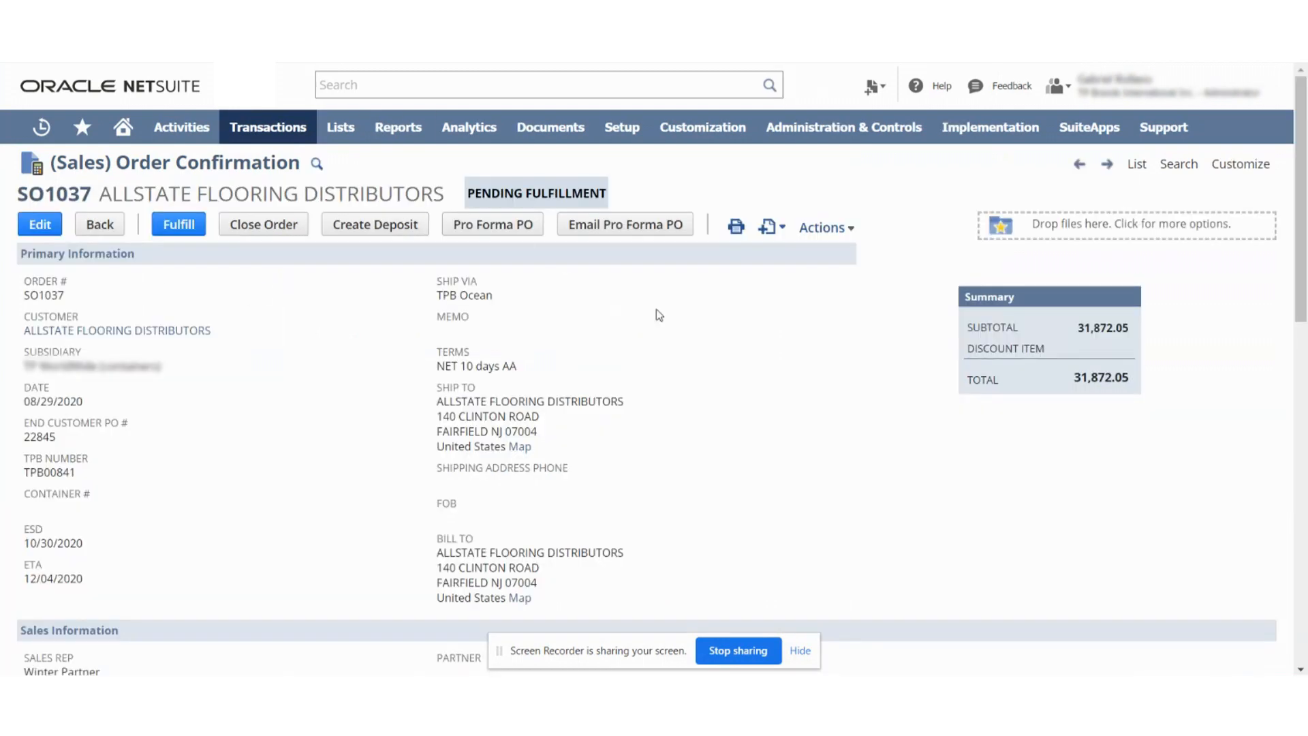
pyautogui.scroll(-3)
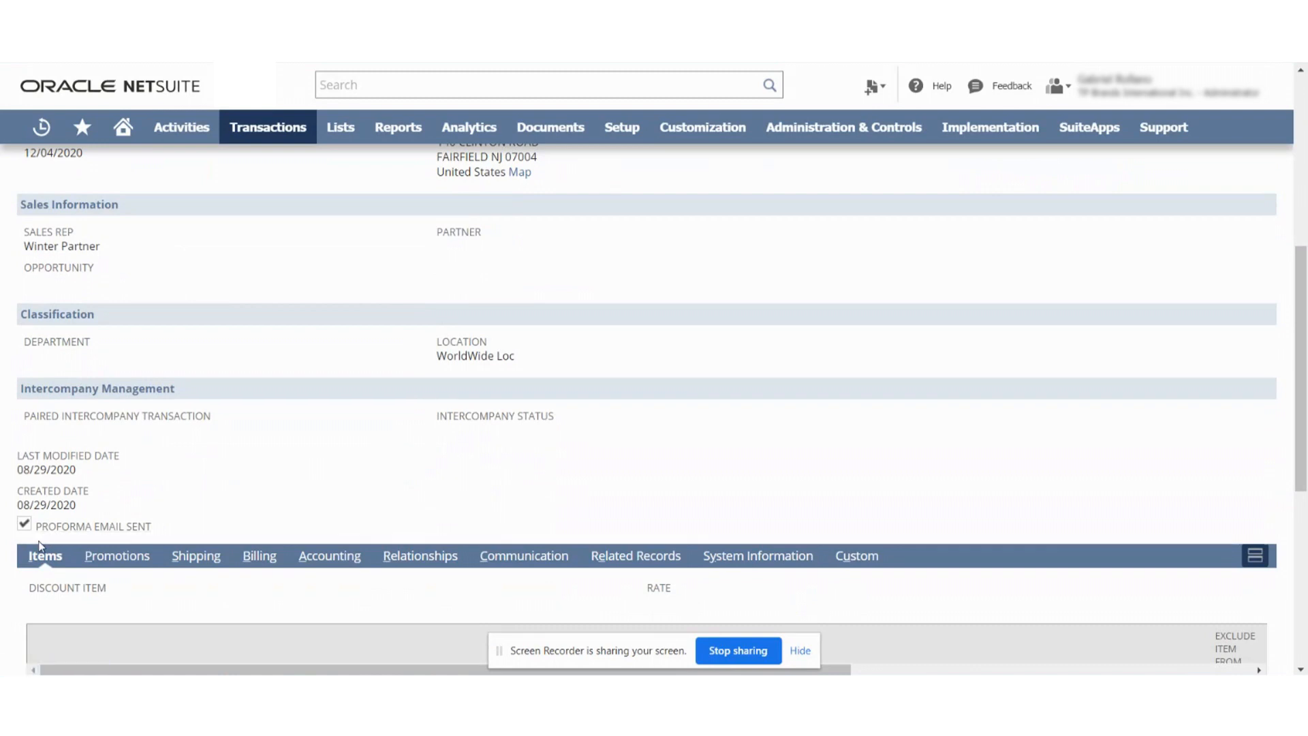
pyautogui.moveTo(94, 526)
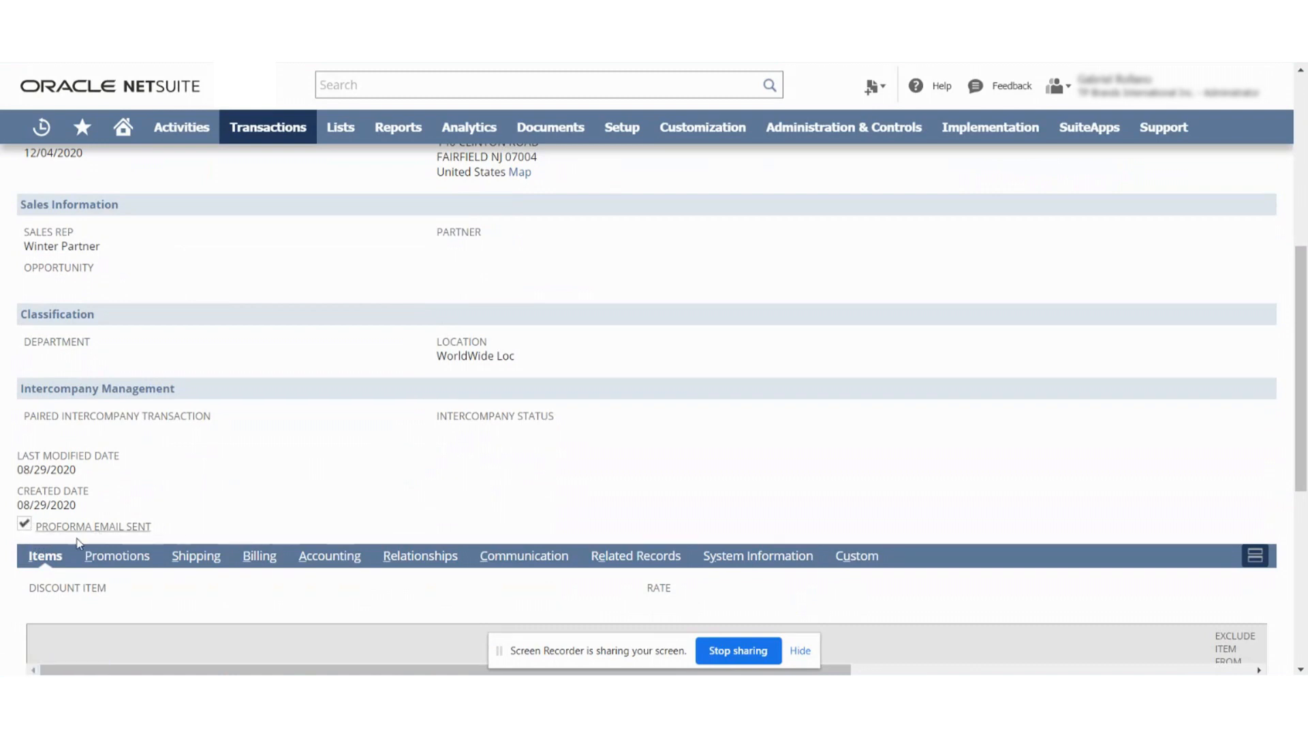
pyautogui.scroll(3)
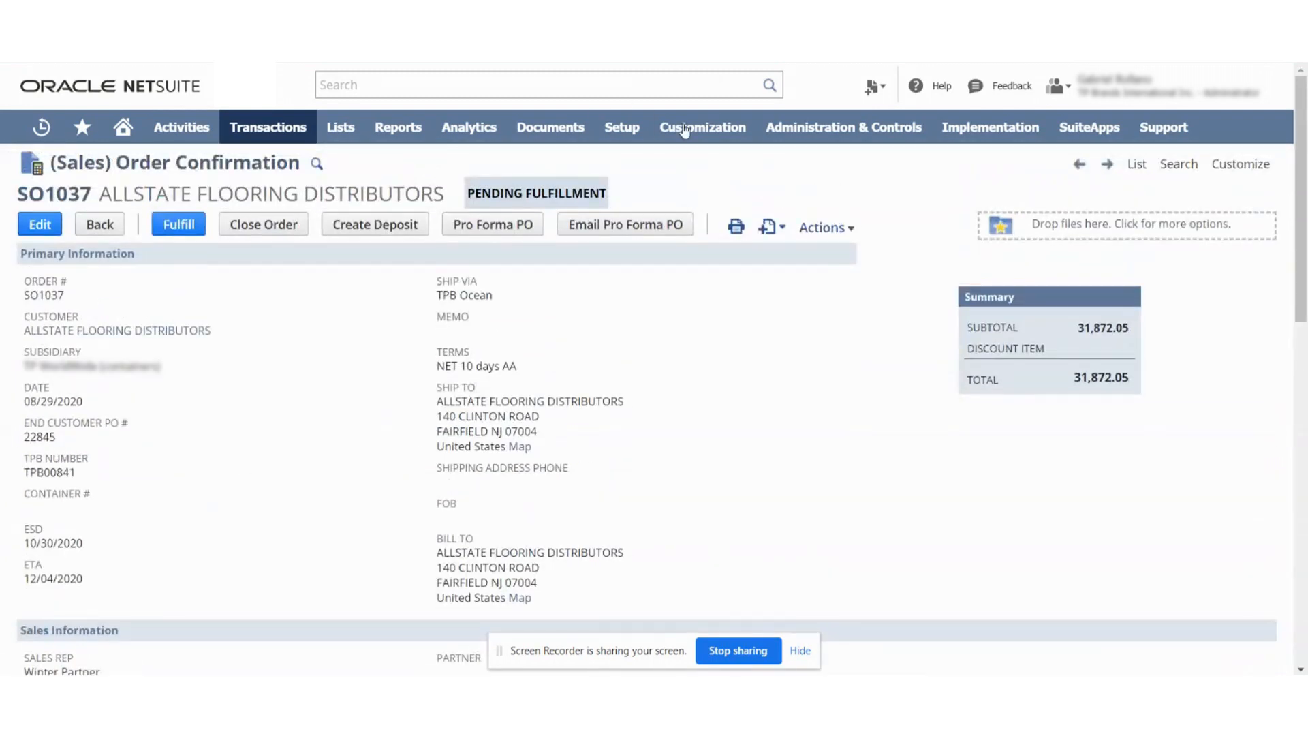
pyautogui.moveTo(656, 265)
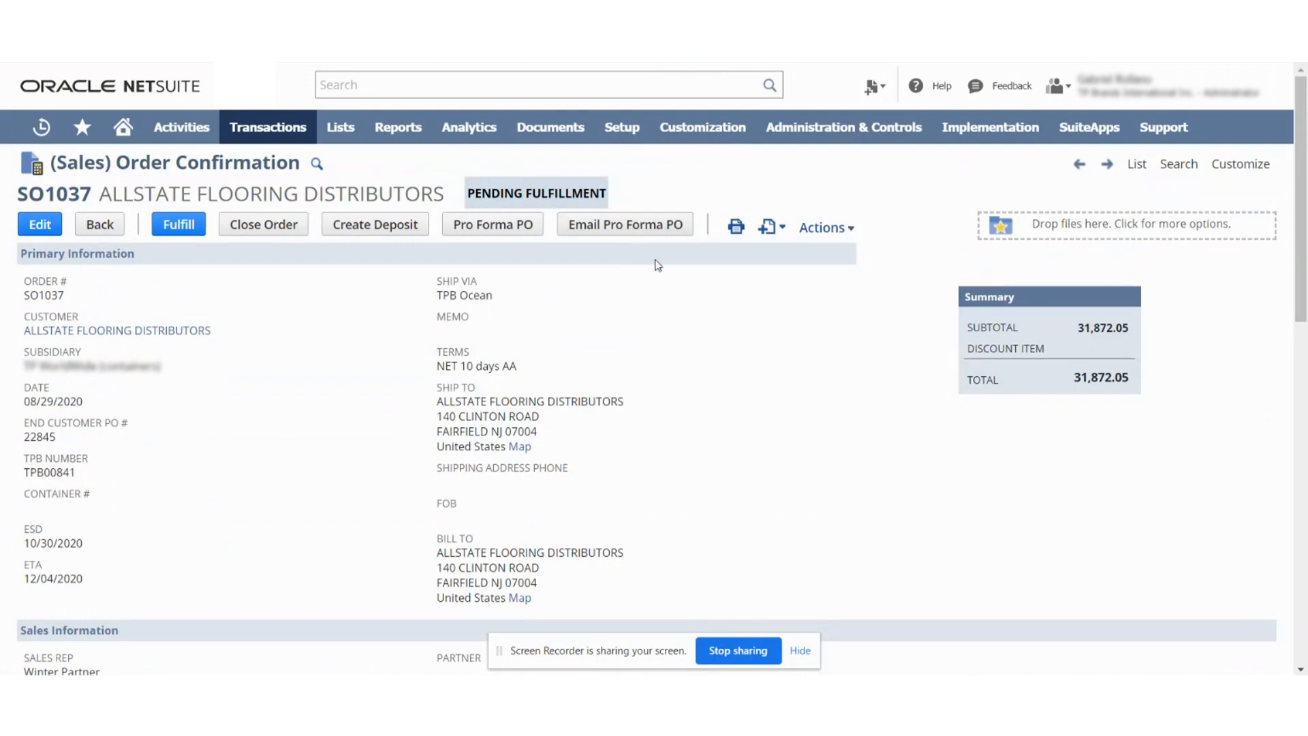
pyautogui.click(799, 650)
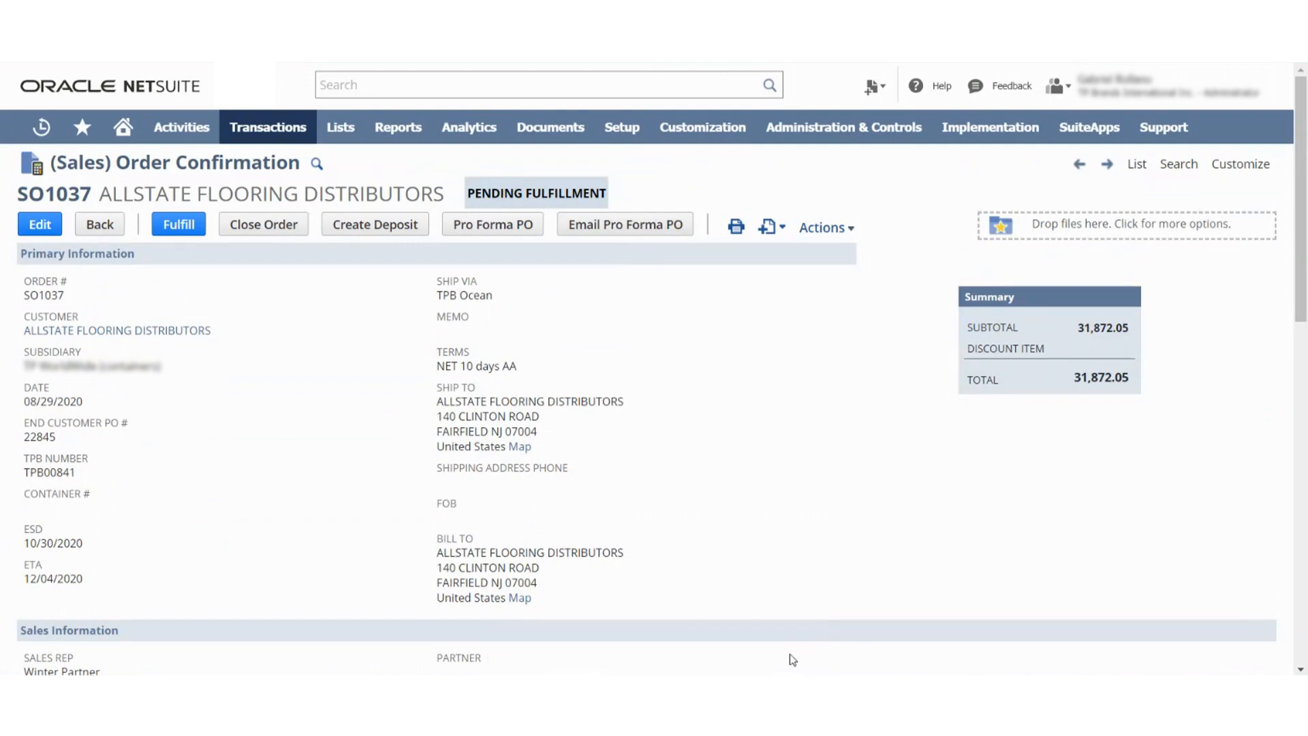
pyautogui.scroll(-3)
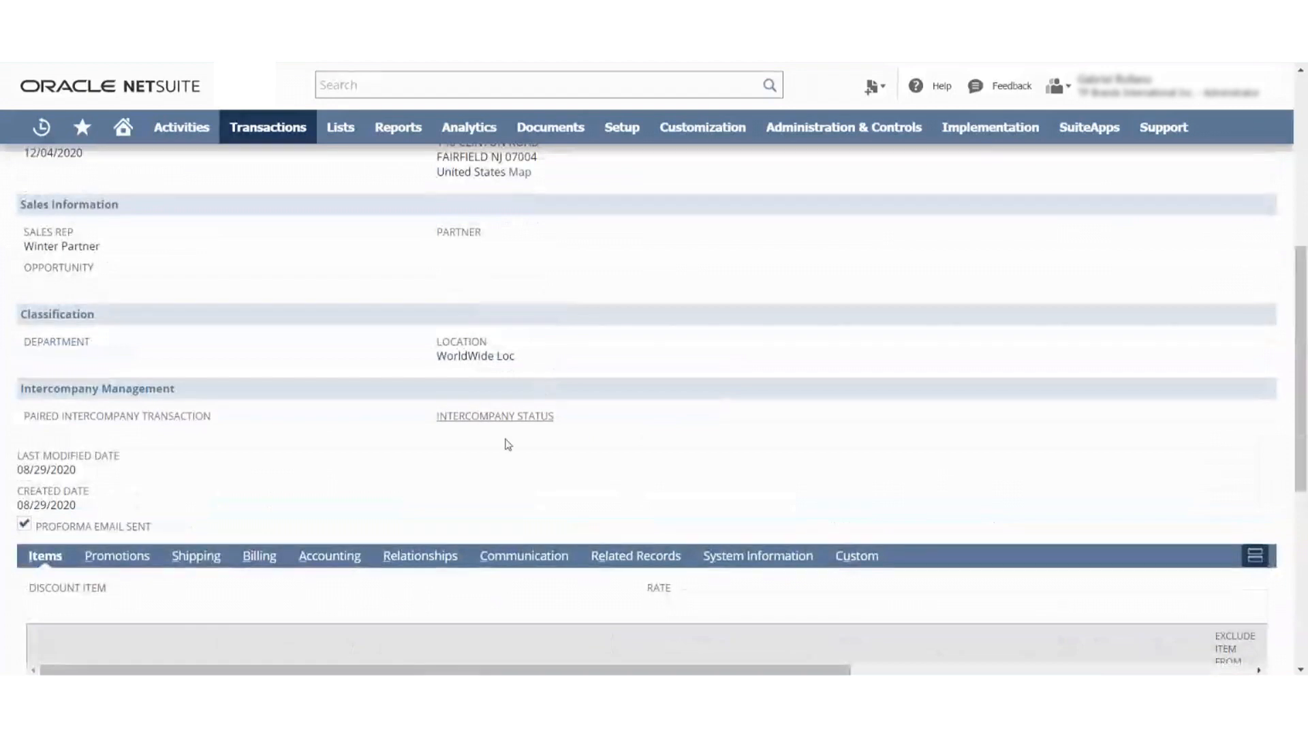
pyautogui.click(524, 556)
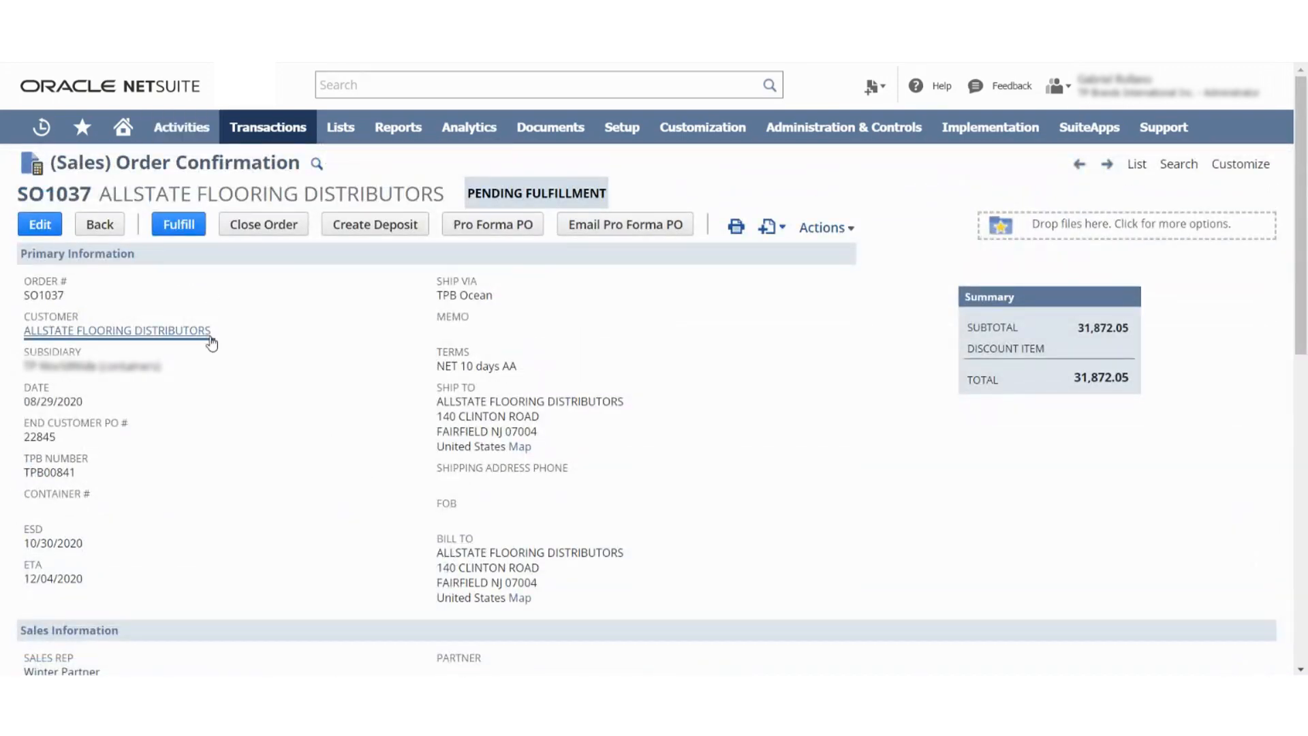
pyautogui.scroll(-3)
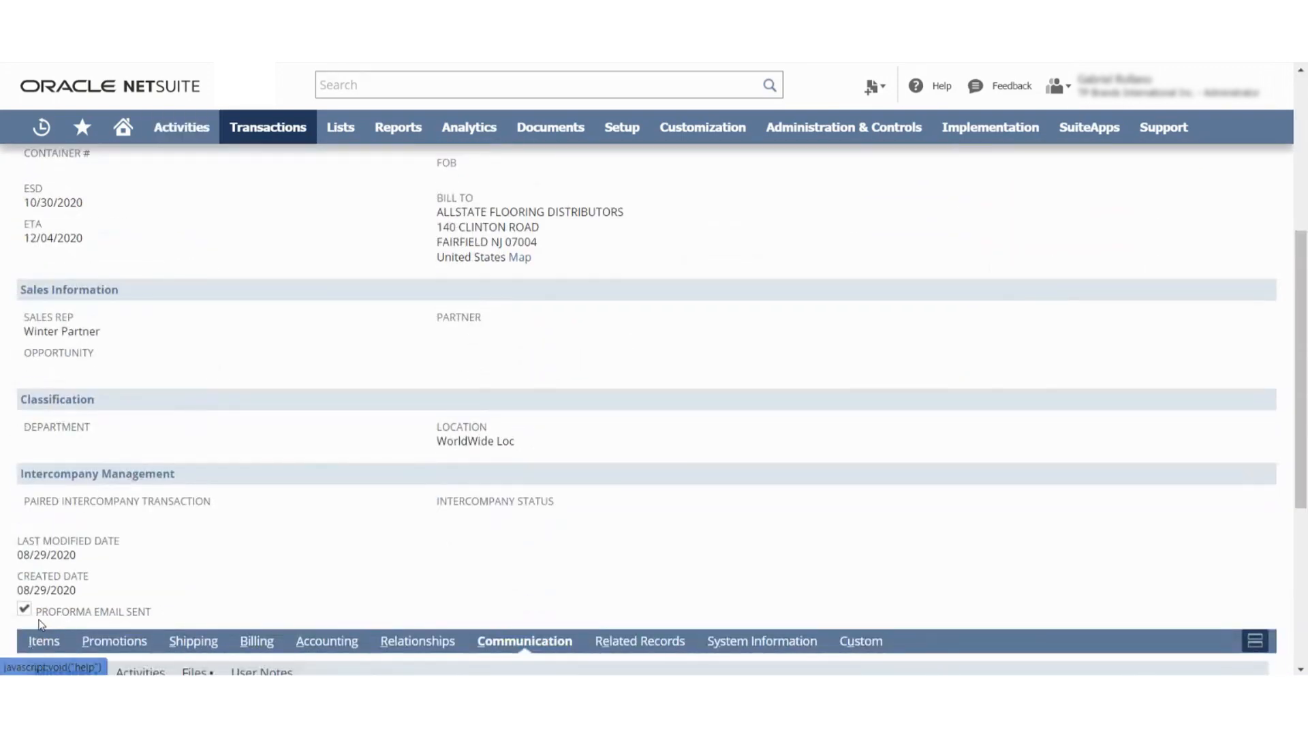
pyautogui.moveTo(290, 386)
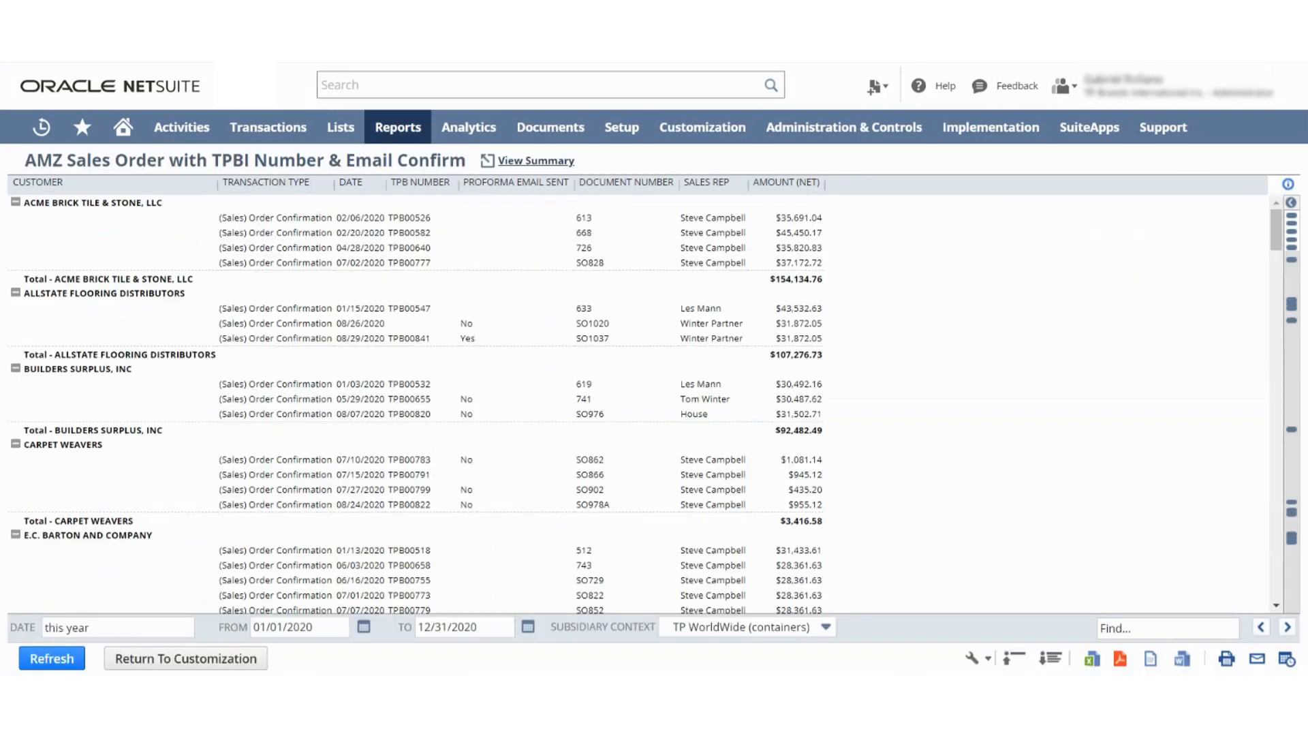
# Step: Review the report's Yes/No Proforma Email Sent entries and open order SO1020
pyautogui.click(398, 126)
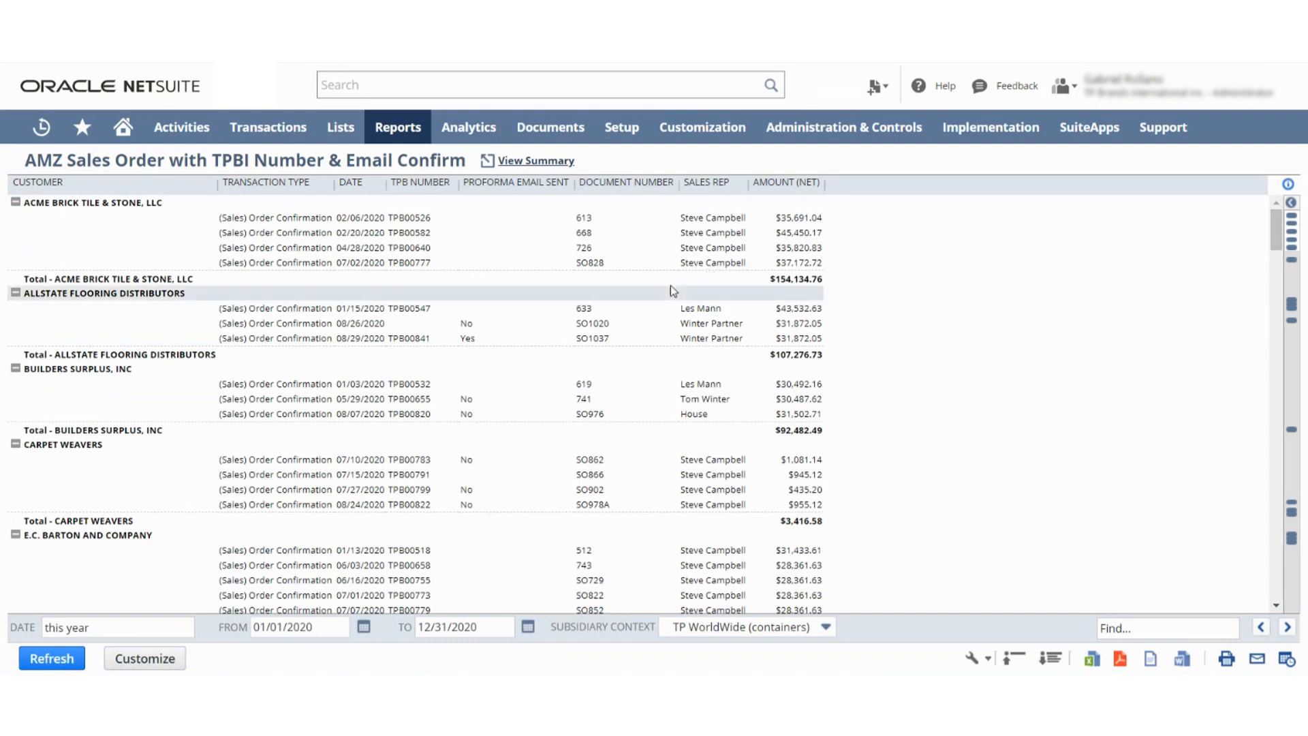
pyautogui.moveTo(215, 213)
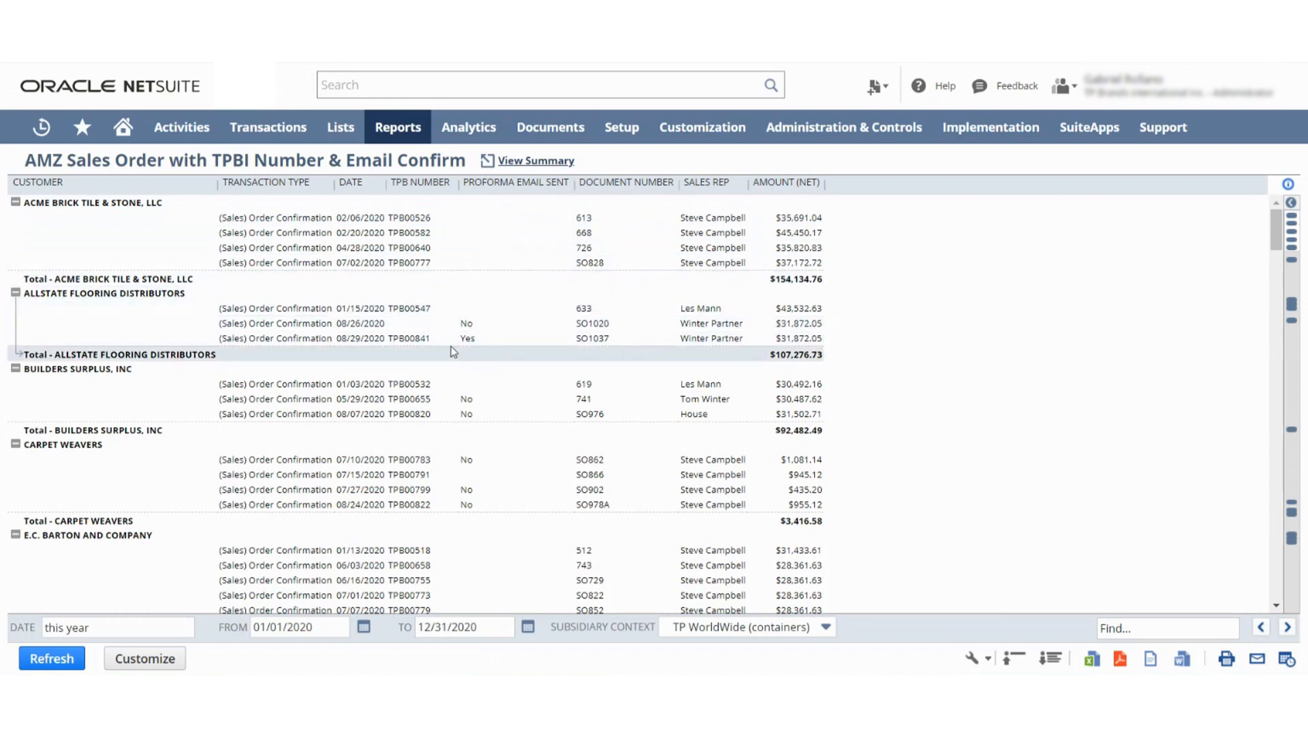
pyautogui.moveTo(454, 338)
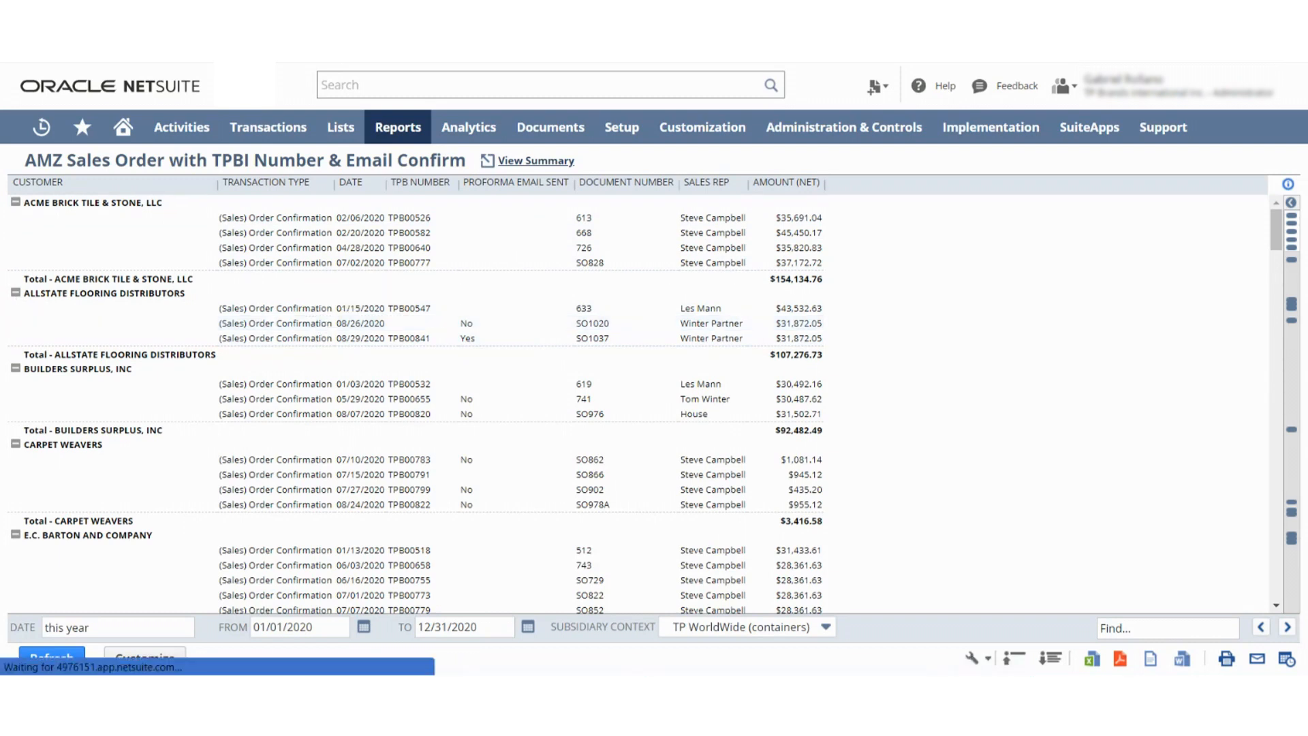
pyautogui.click(334, 323)
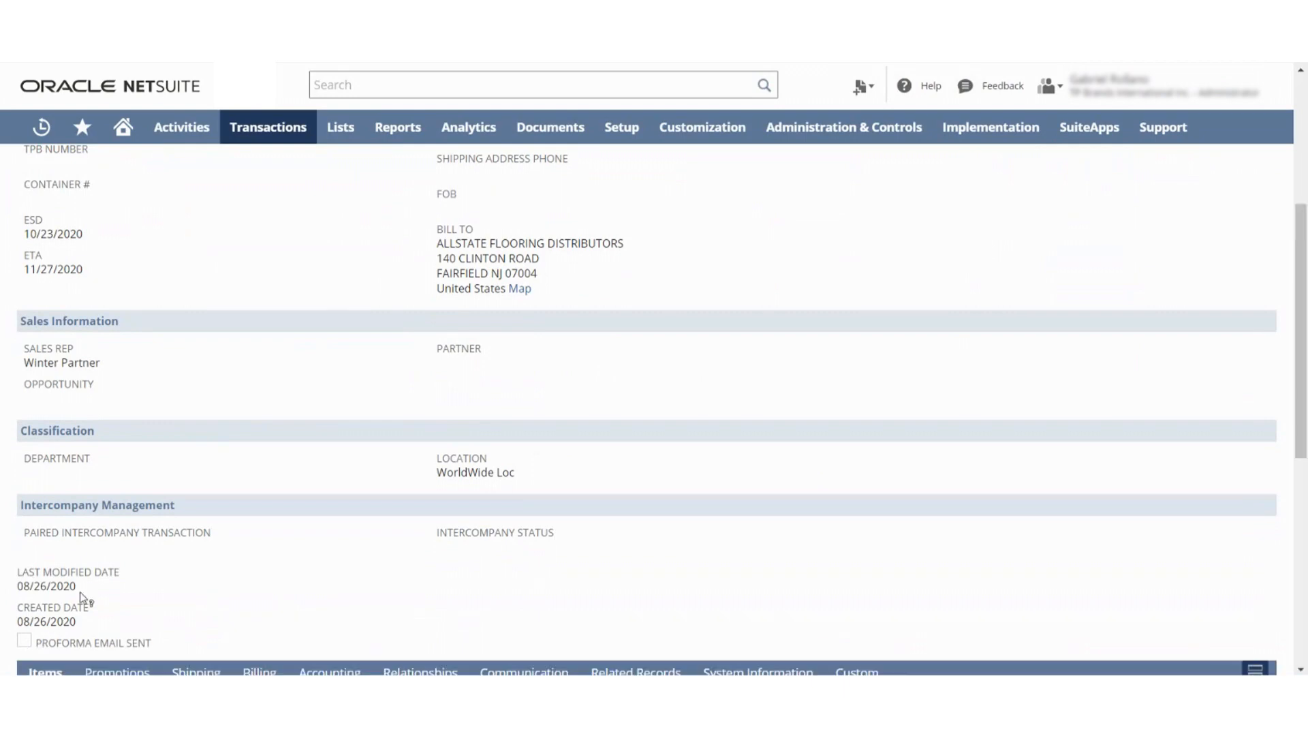
# Step: Confirm SO1020's Proforma Email Sent box is unchecked and its Communication subtab is empty
pyautogui.scroll(3)
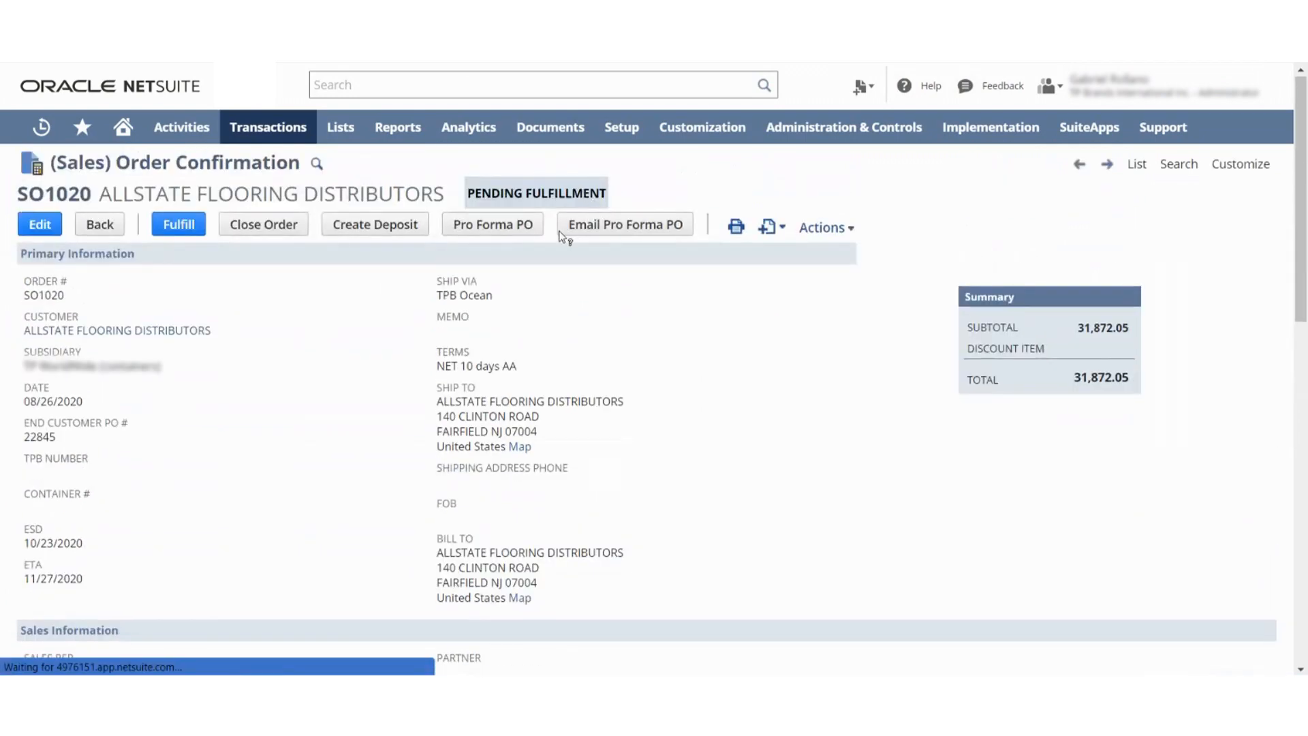
pyautogui.scroll(-3)
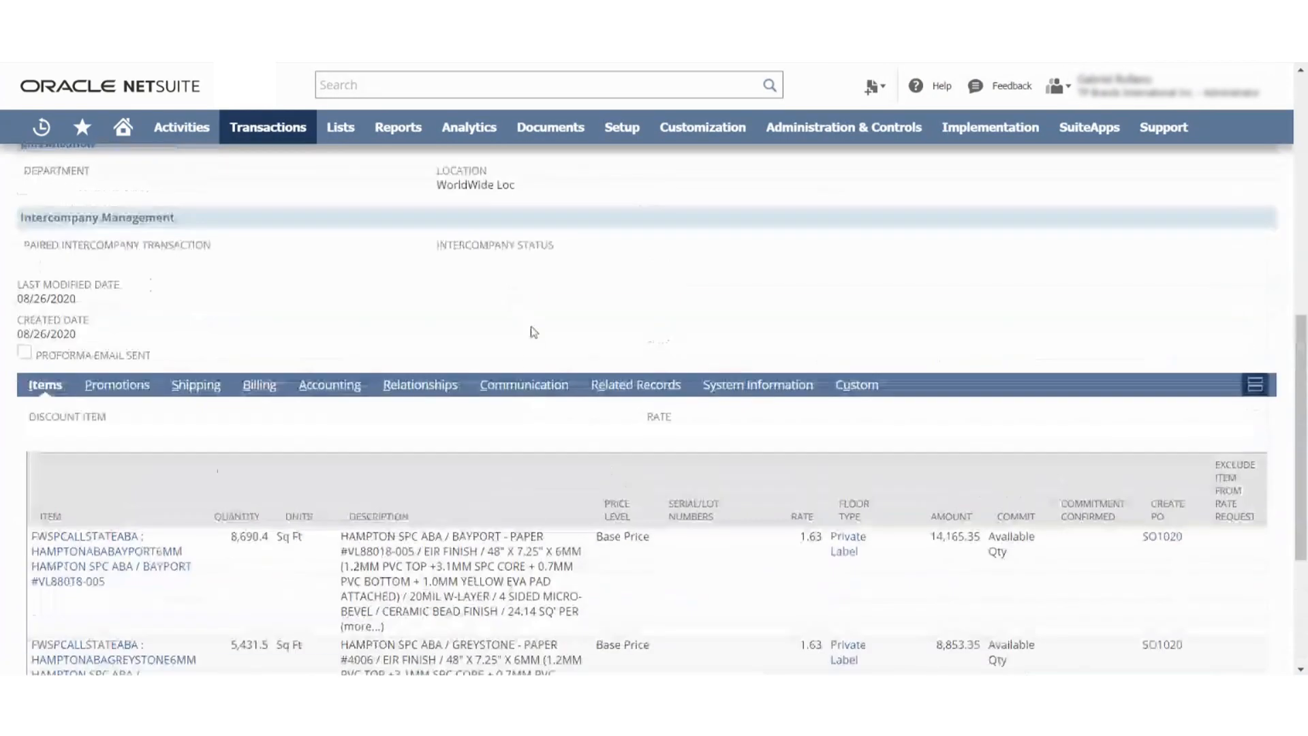
pyautogui.click(524, 385)
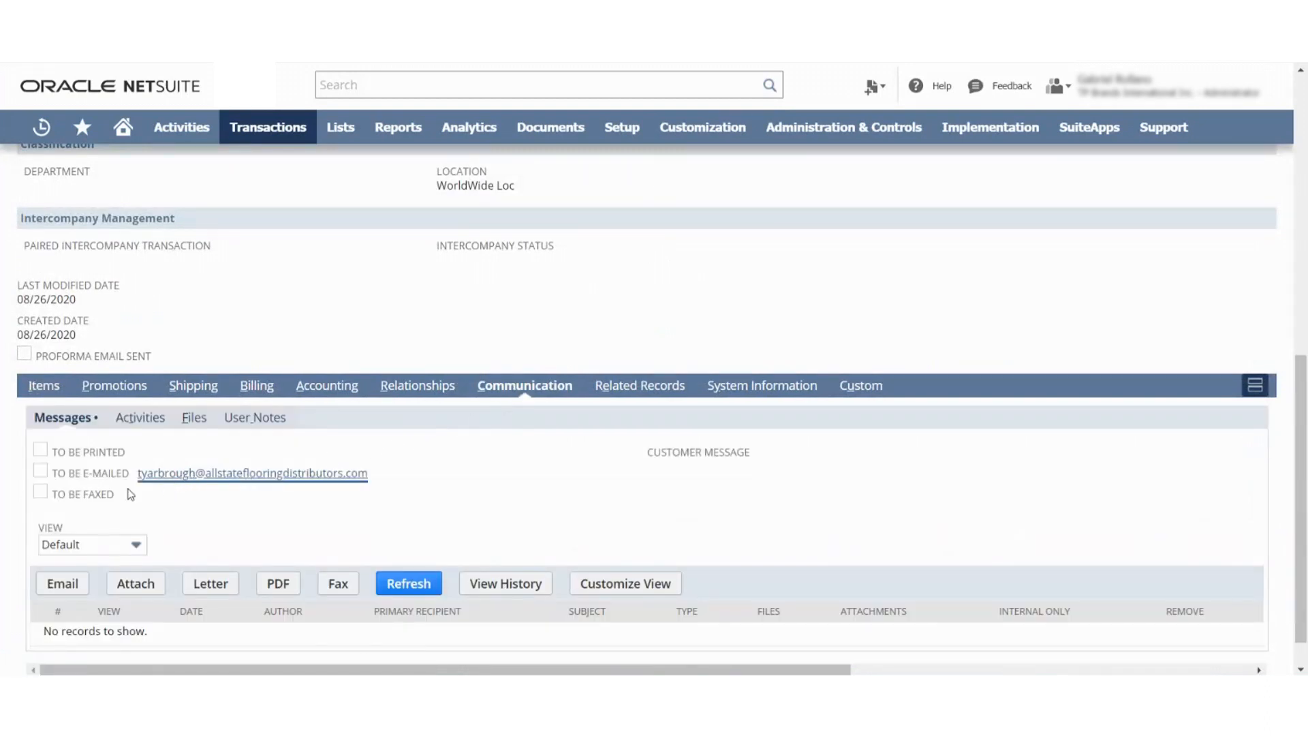
pyautogui.scroll(3)
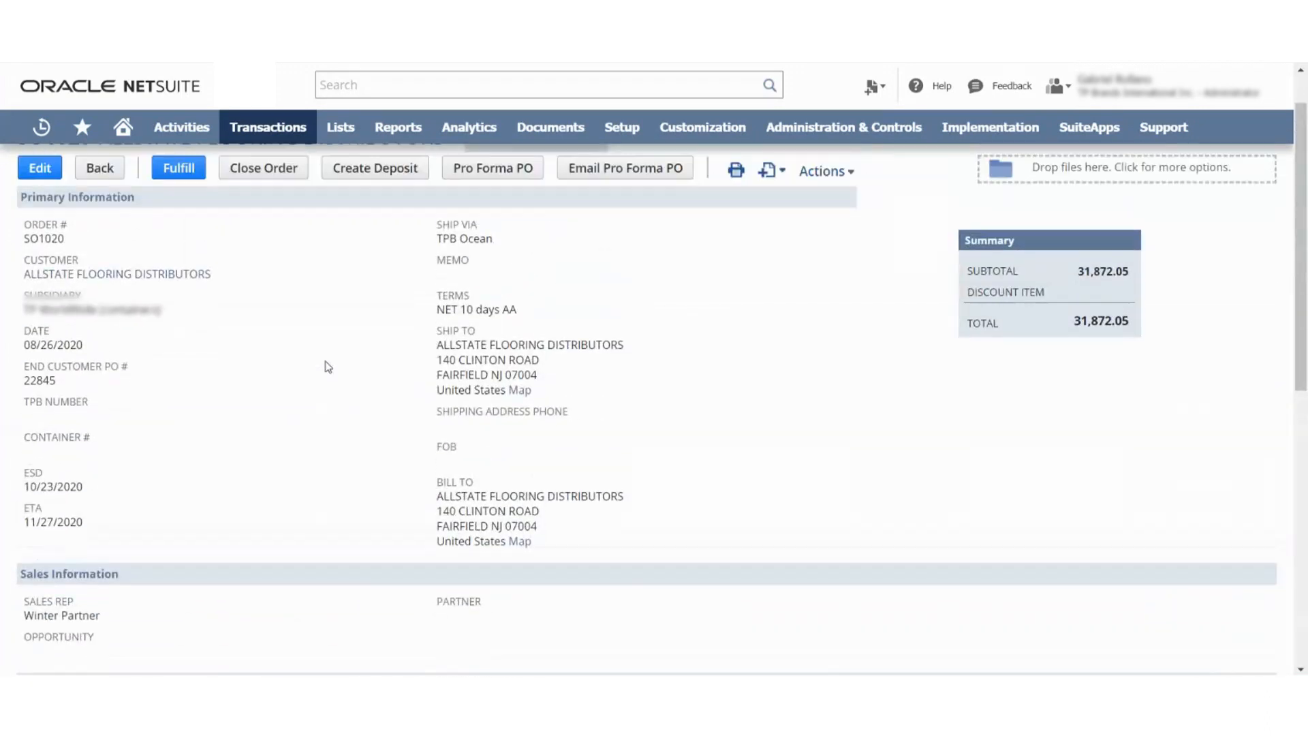
pyautogui.scroll(3)
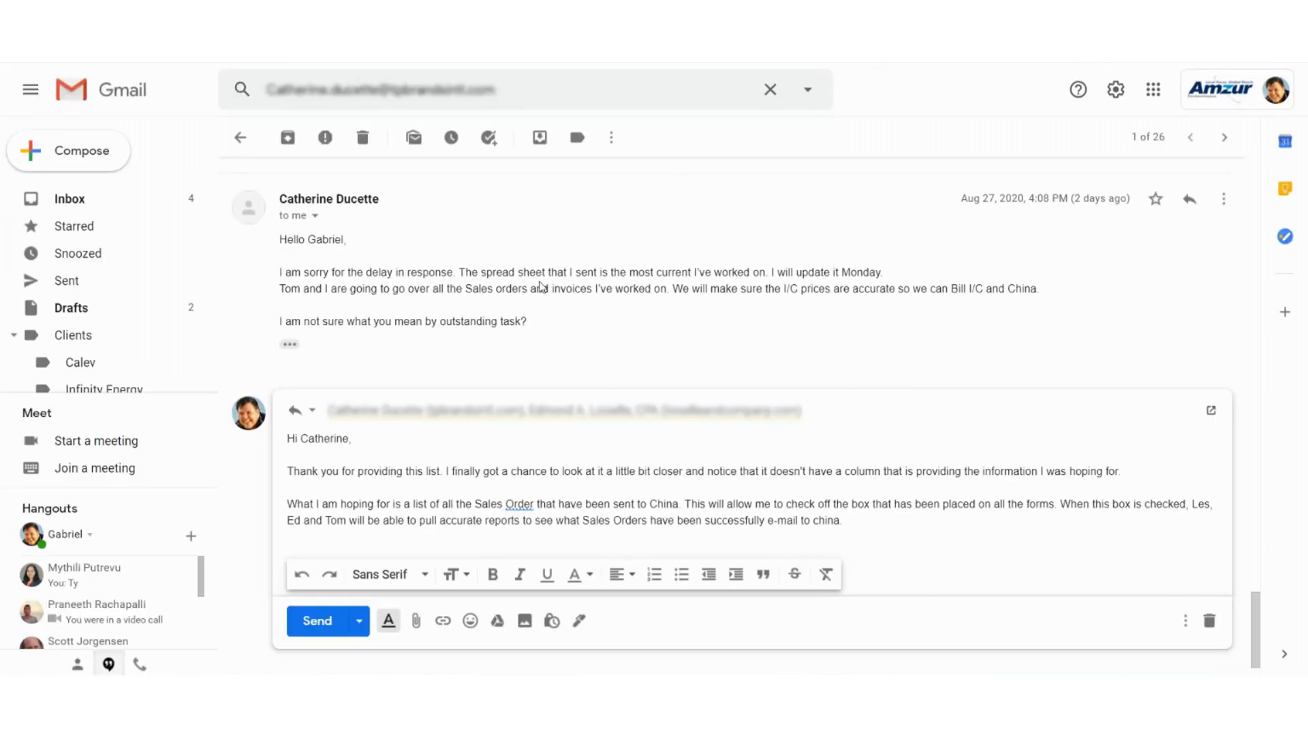
pyautogui.scroll(-3)
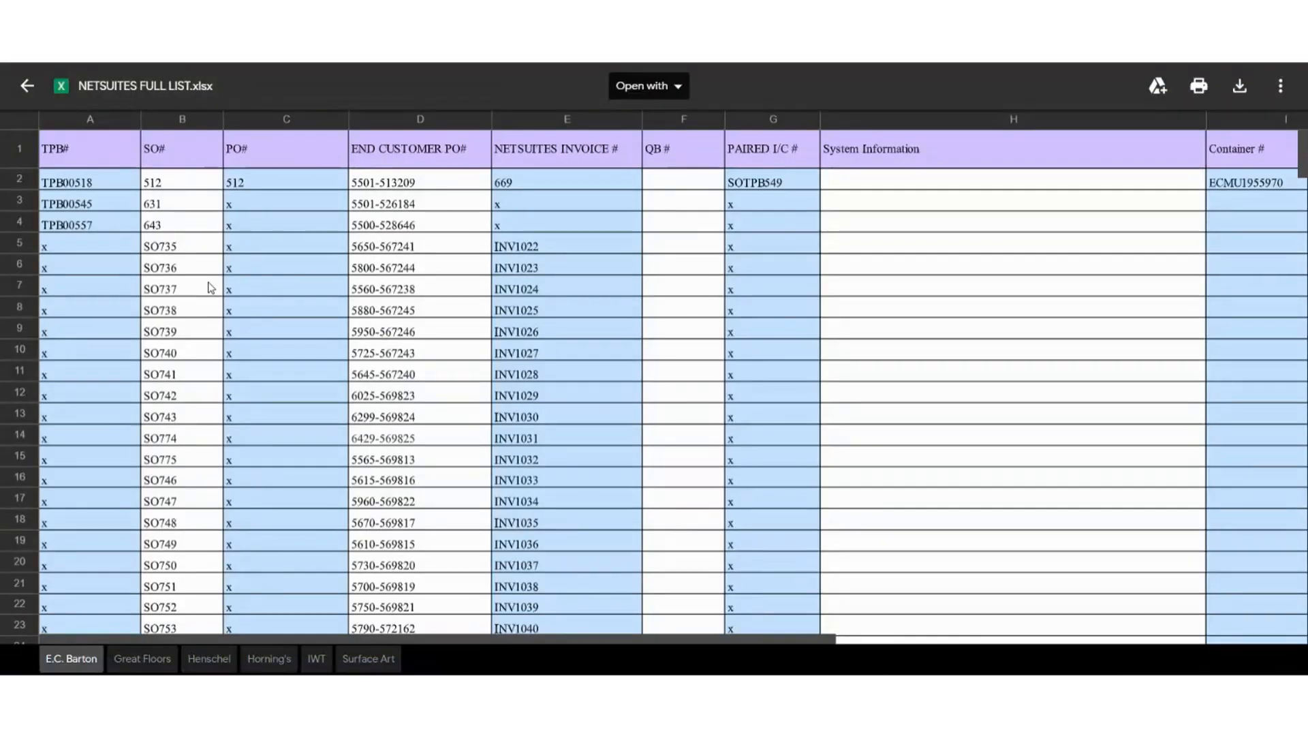
pyautogui.moveTo(190, 249)
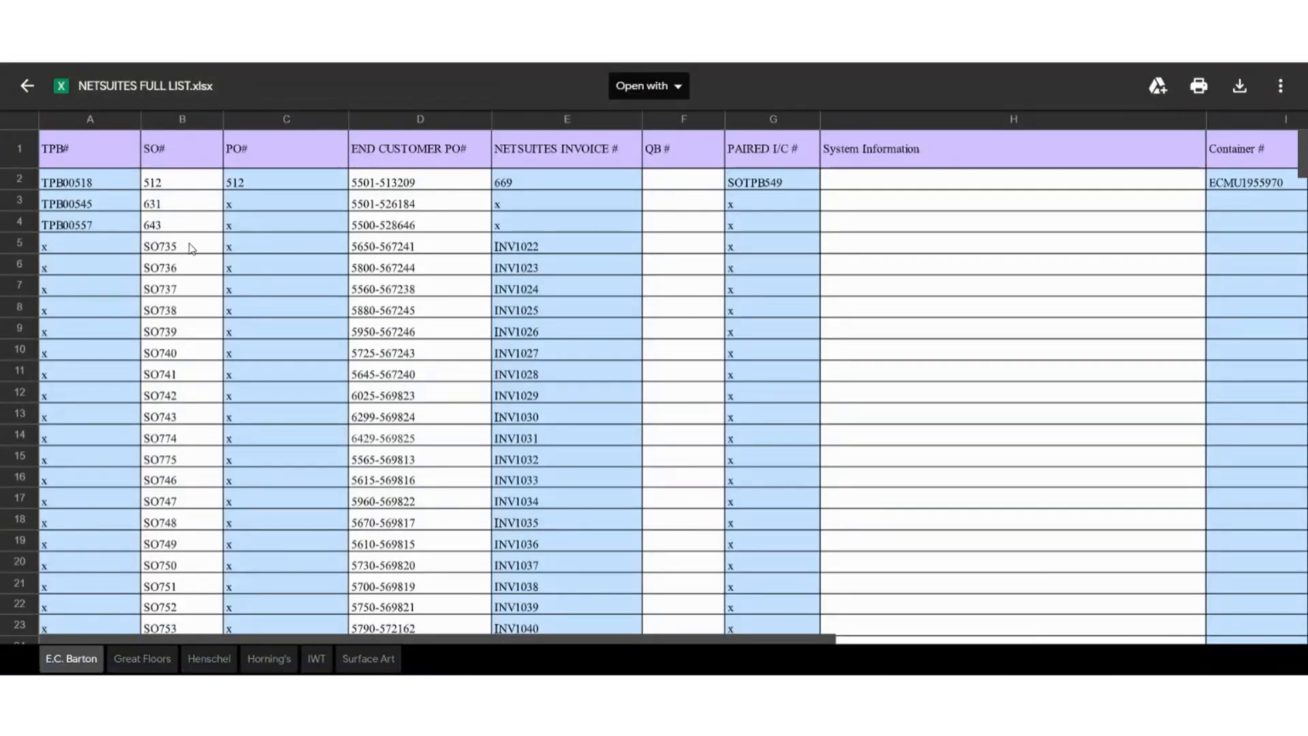
pyautogui.moveTo(291, 119)
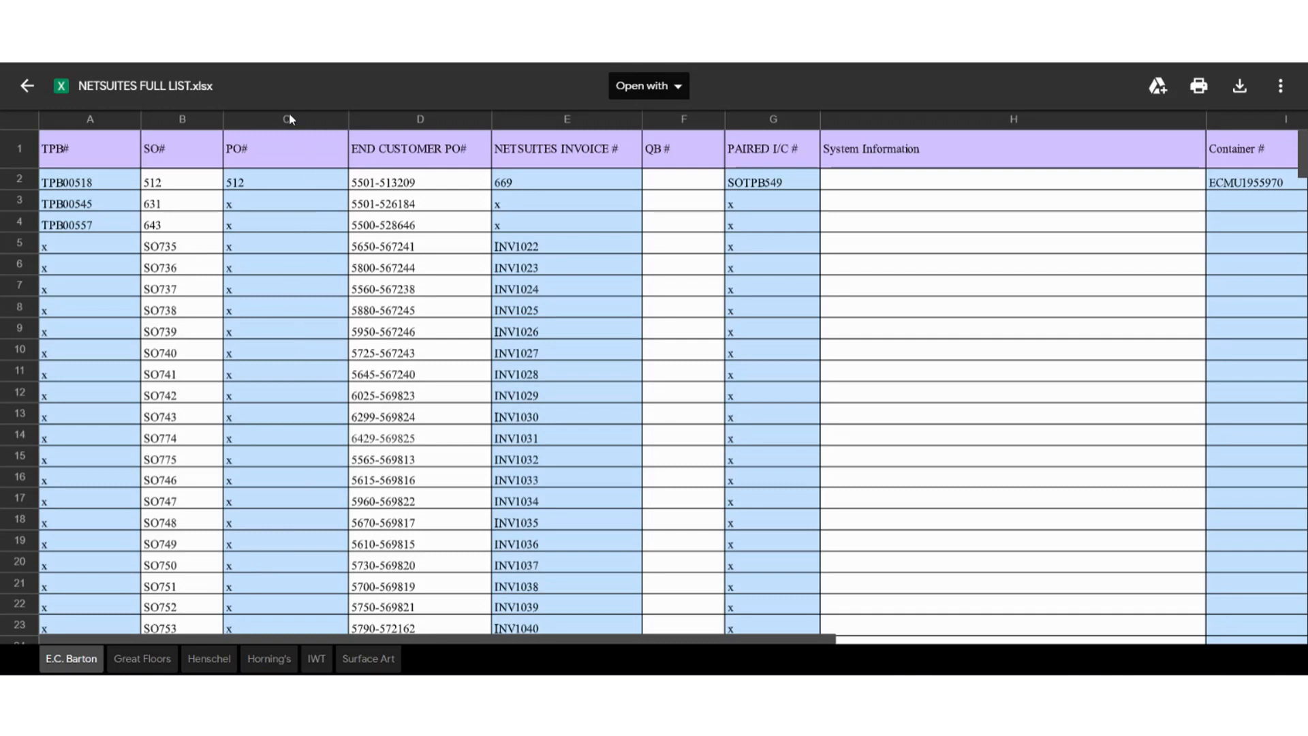
pyautogui.moveTo(324, 544)
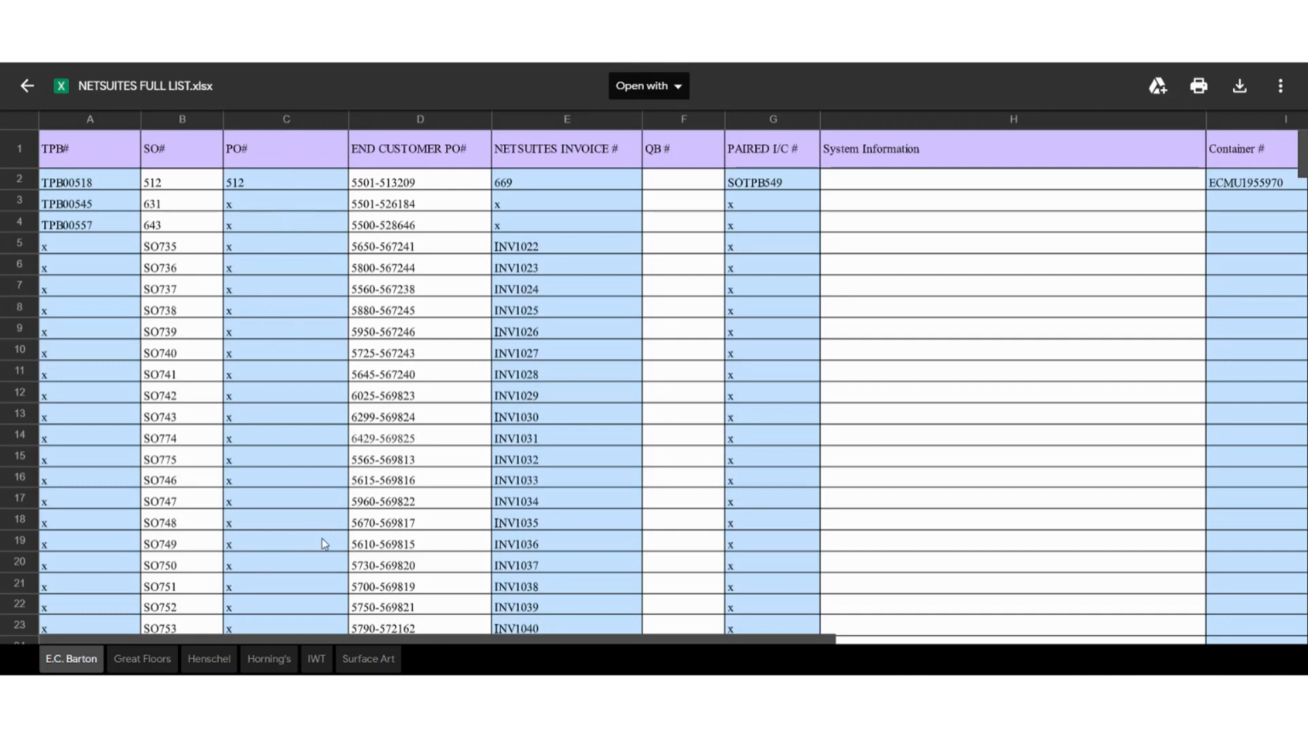
pyautogui.moveTo(701, 83)
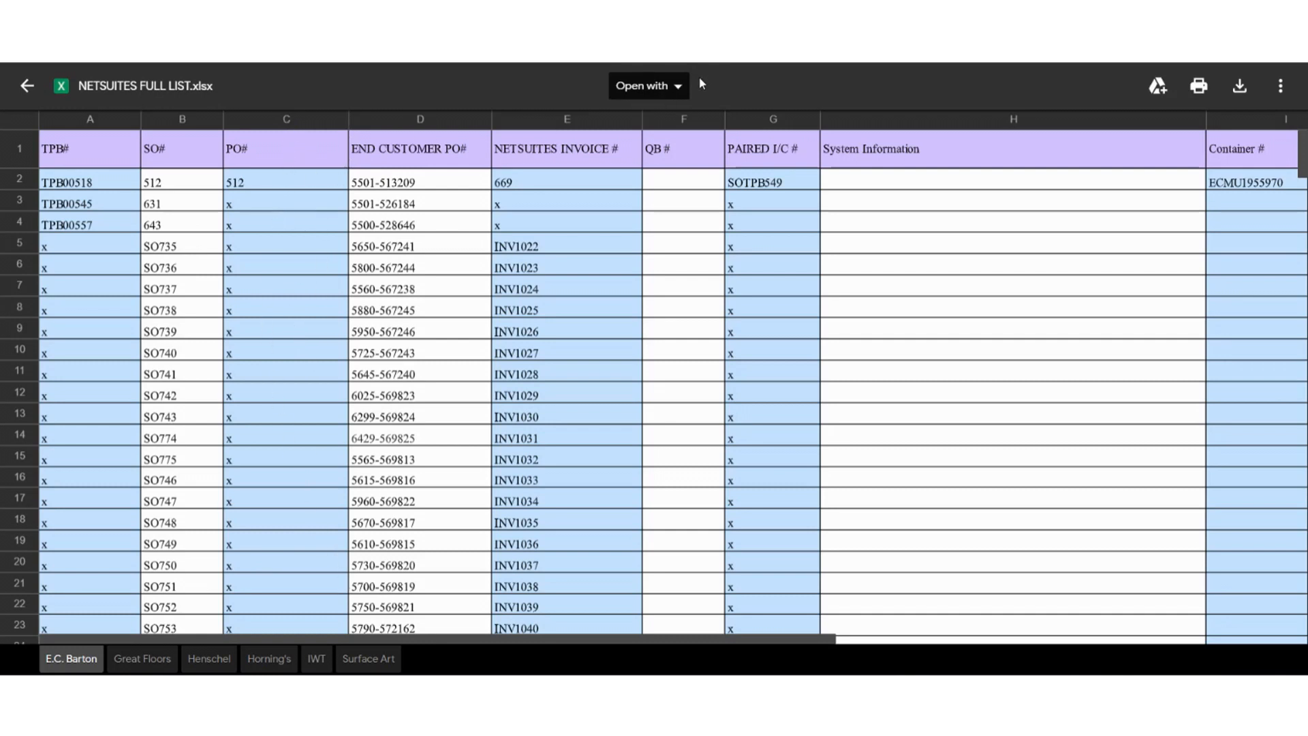
# Step: Open NETSUITES FULL LIST.xlsx from the Drive preview with Google Sheets
pyautogui.click(642, 85)
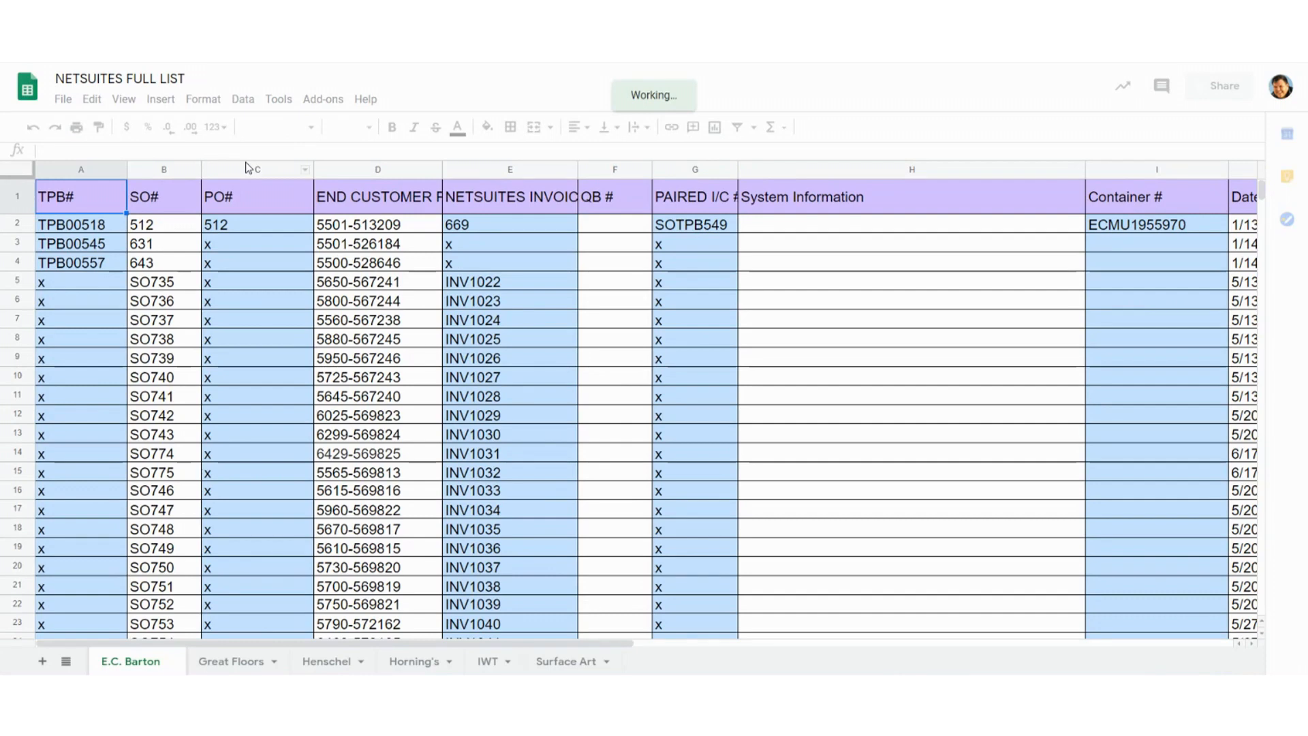
# Step: Insert a 'Proforma E-mail Sent' column after PO# and enter Yes/No for orders in D2:D6
pyautogui.rightClick(256, 168)
pyautogui.write('P')
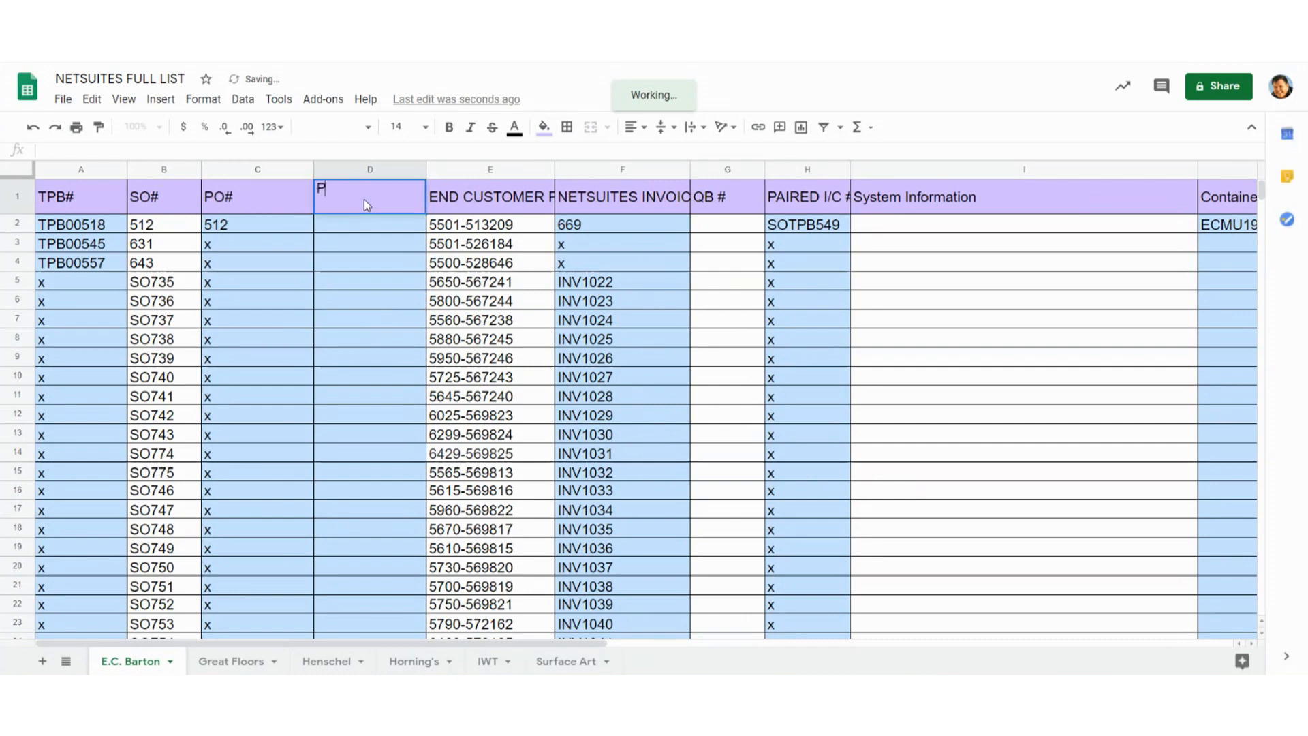
pyautogui.write('roforma')
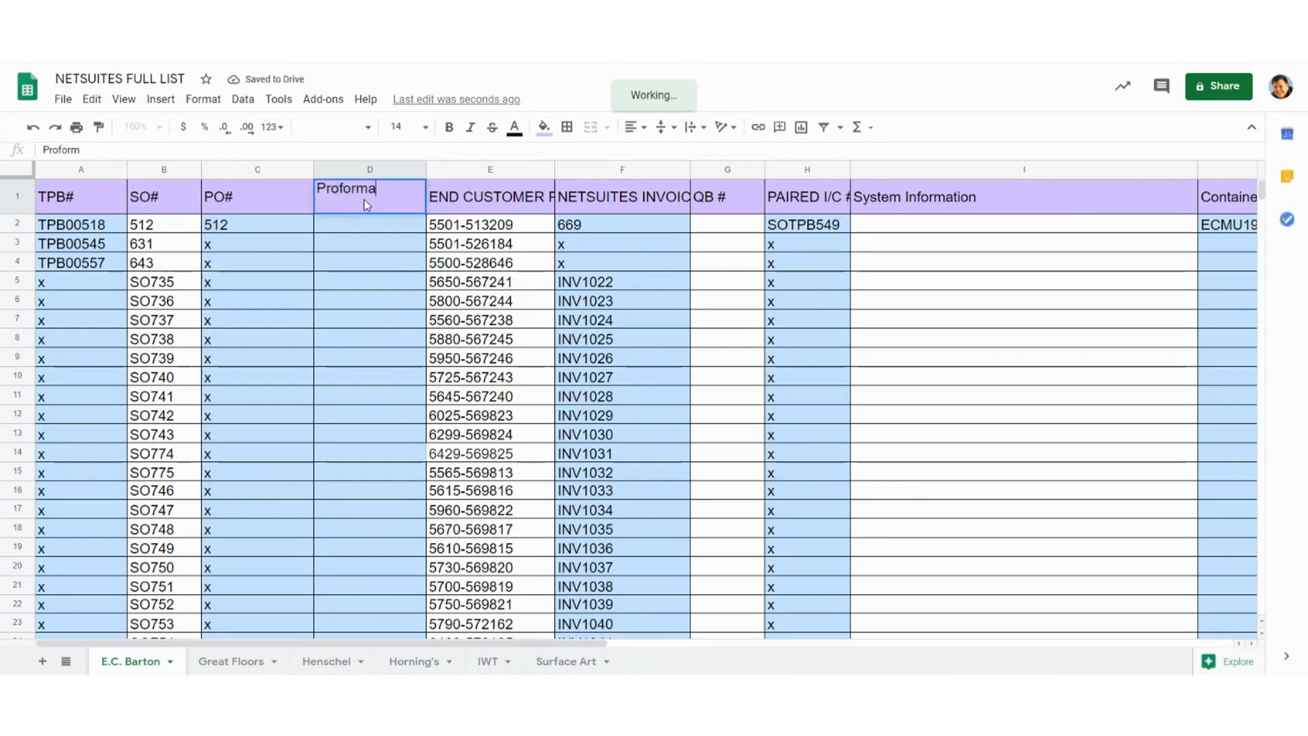
pyautogui.write('E-mail Sent')
pyautogui.click(370, 301)
pyautogui.write('Yes')
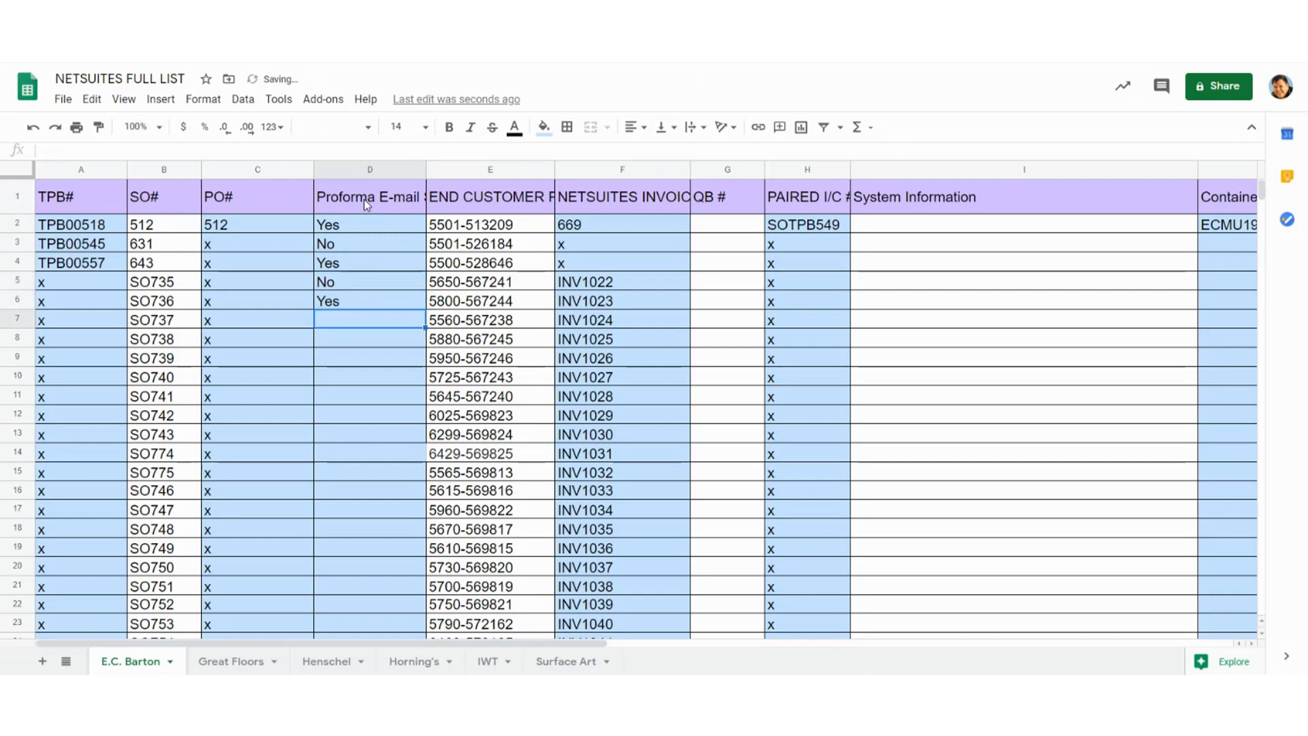
pyautogui.write('No')
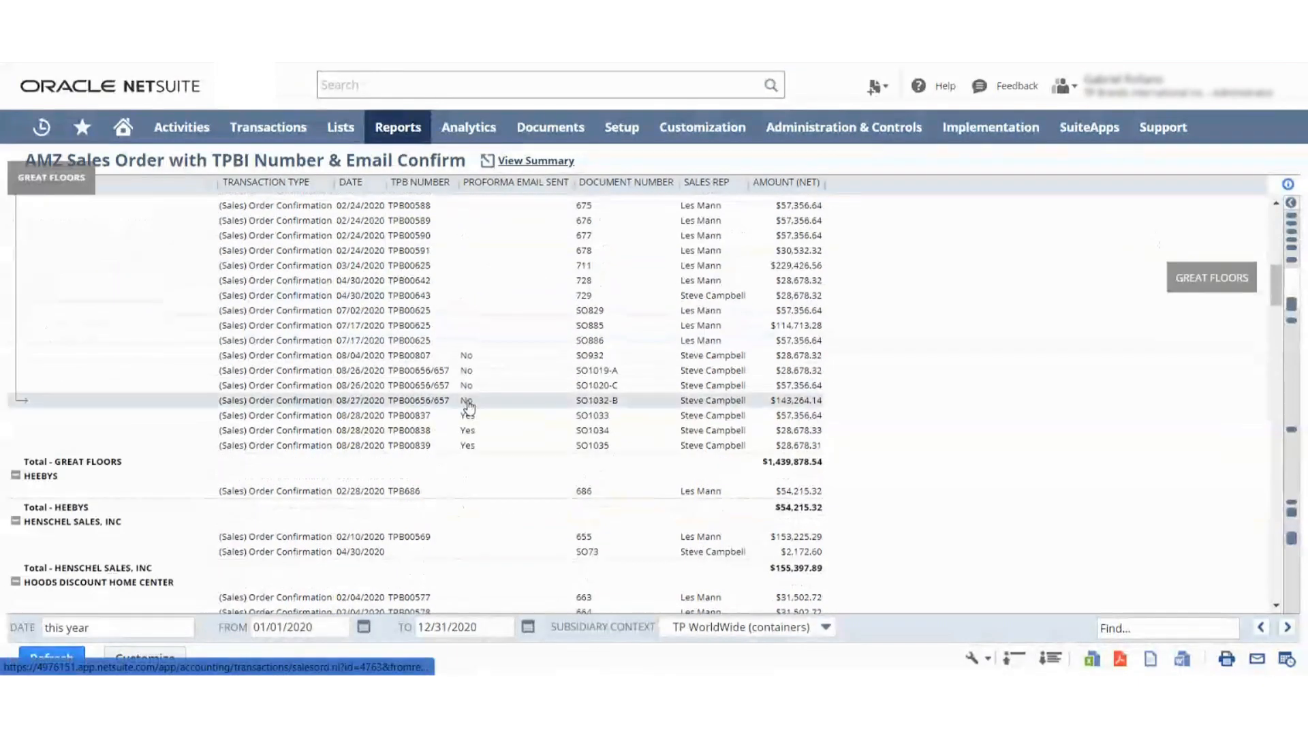
pyautogui.scroll(-3)
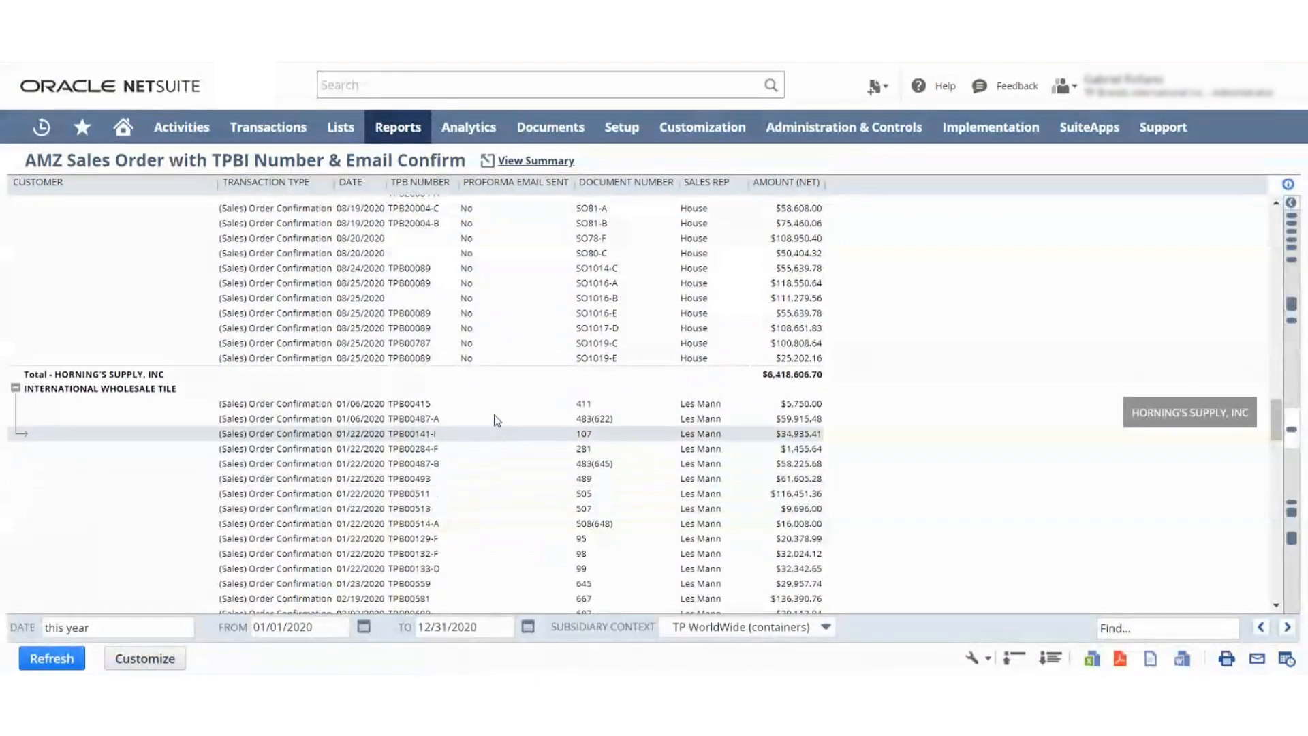
pyautogui.scroll(-3)
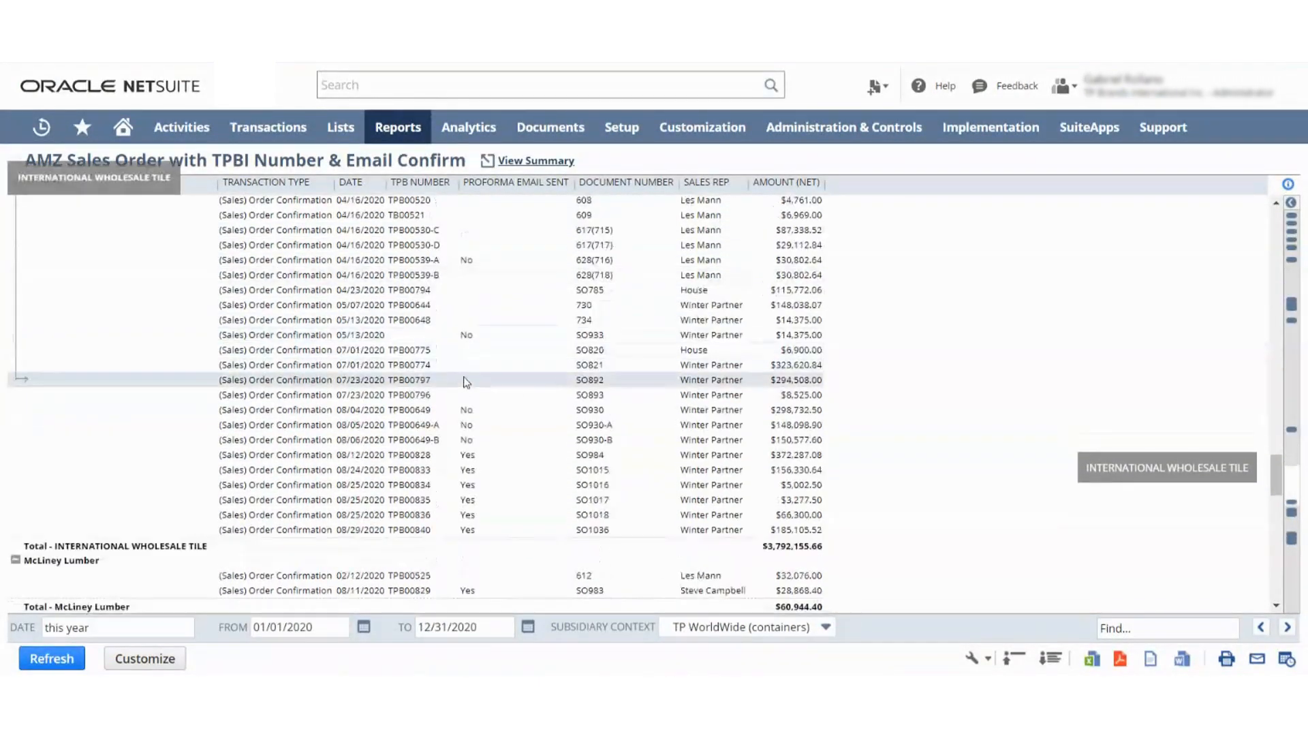
pyautogui.scroll(-3)
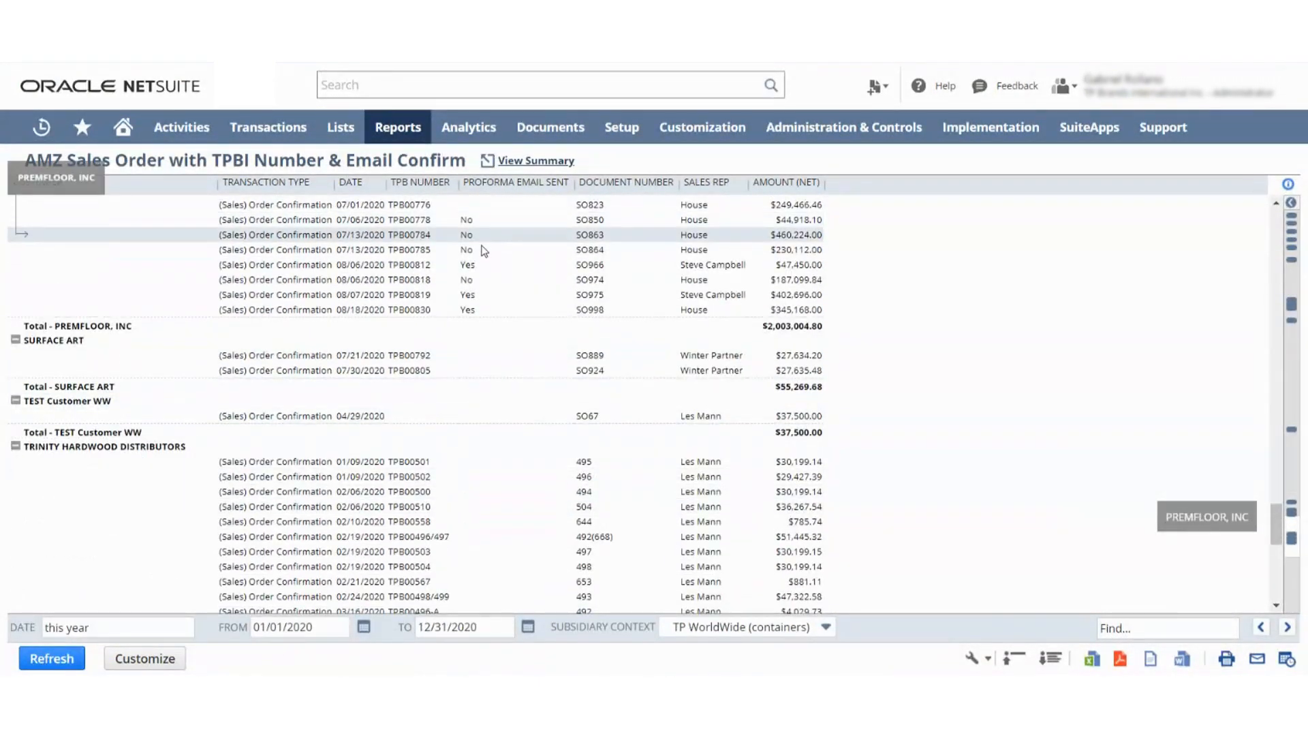
pyautogui.scroll(-3)
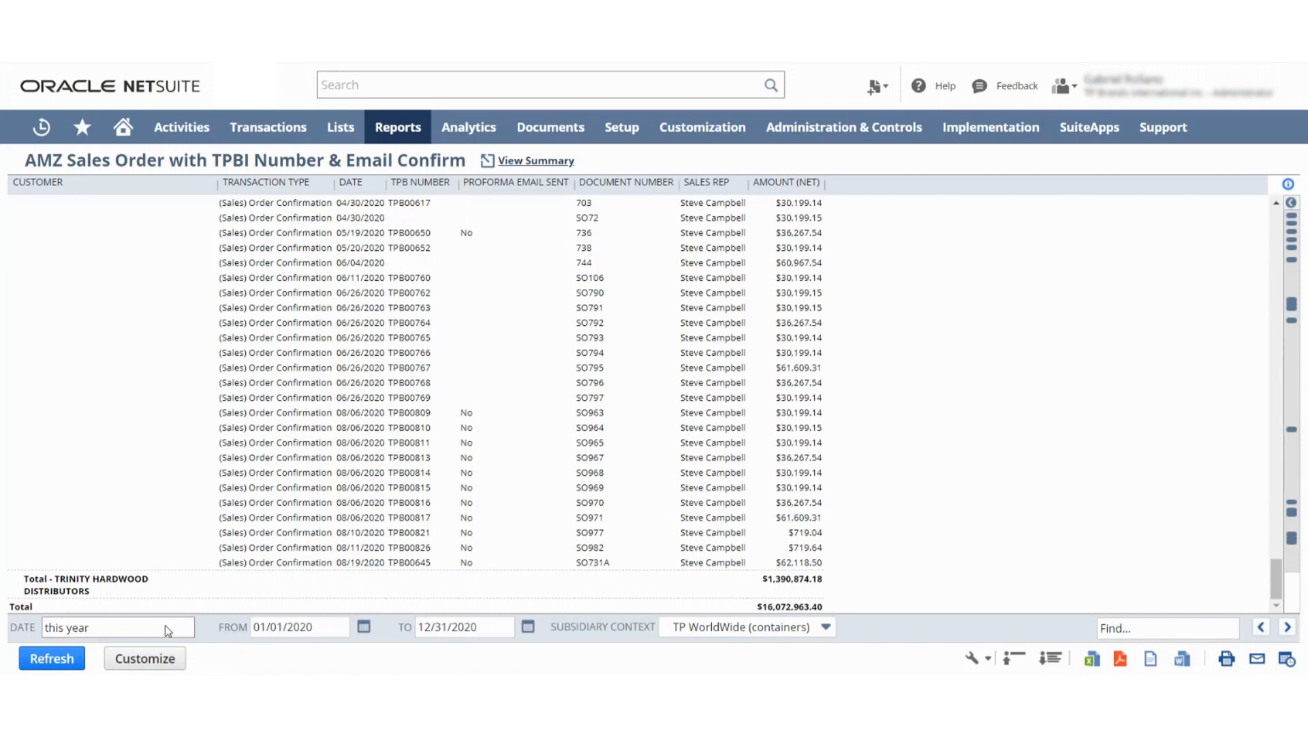
# Step: Refresh the email-confirm report for subsidiary Premfloor Inc. (pallet) and browse the listed orders
pyautogui.click(117, 627)
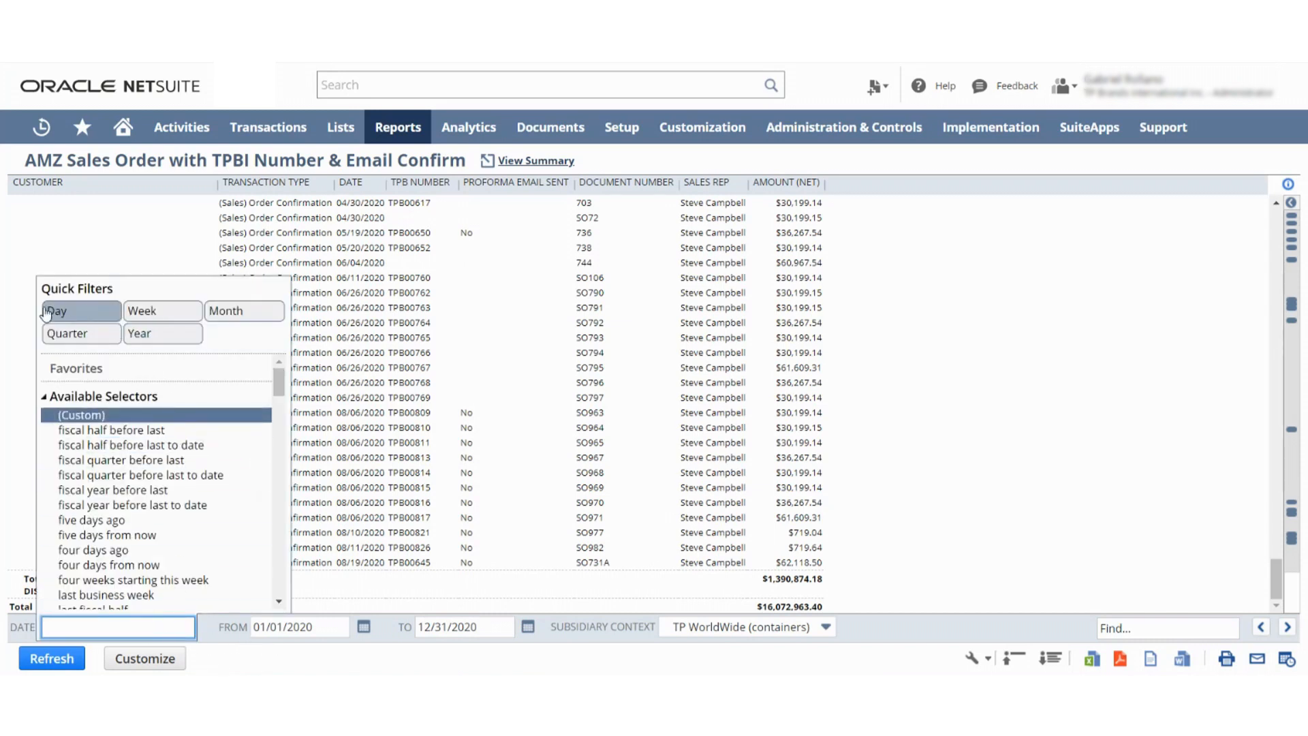
pyautogui.moveTo(242, 310)
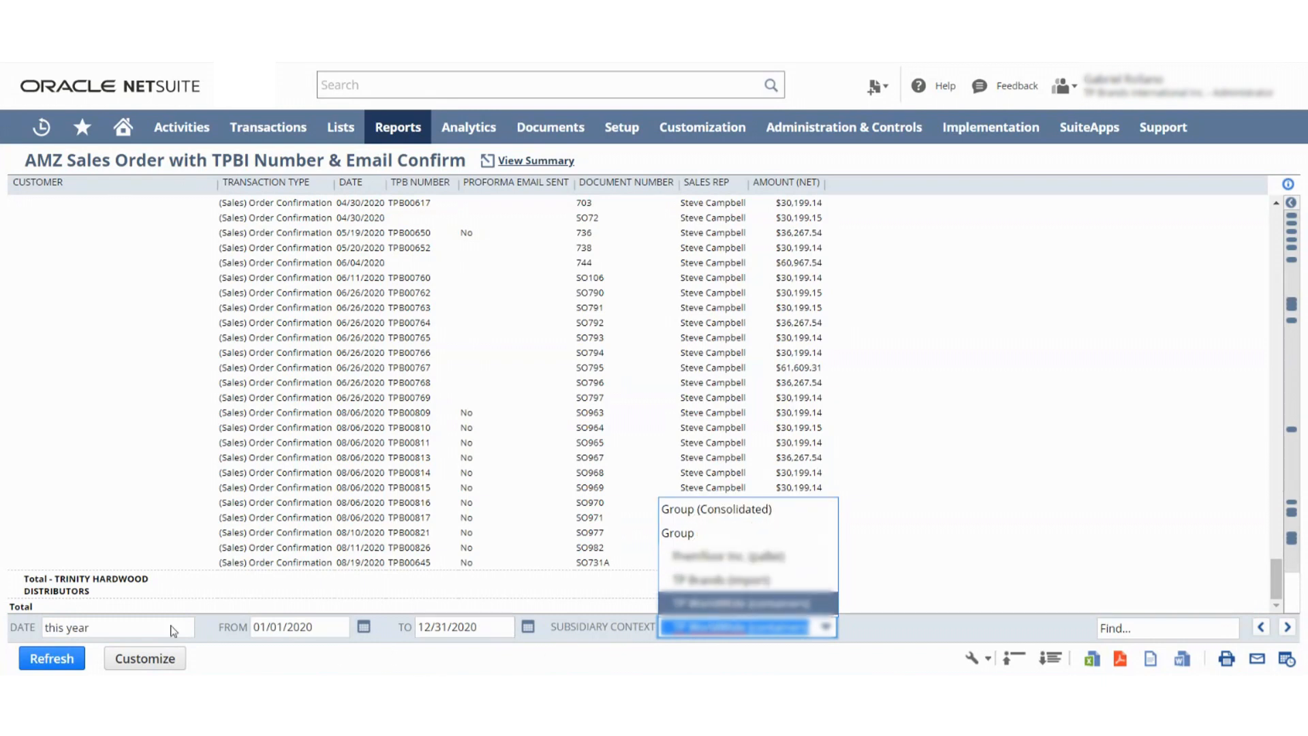
pyautogui.click(726, 556)
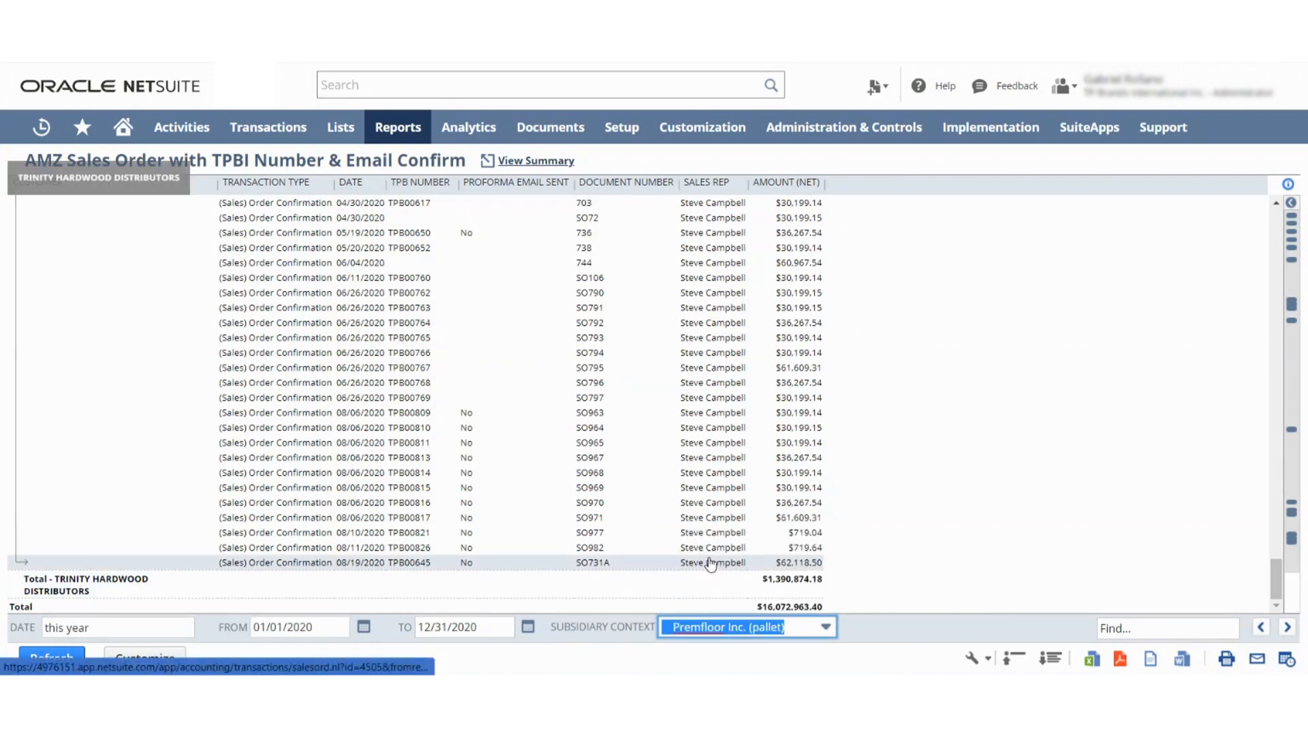
pyautogui.moveTo(576, 570)
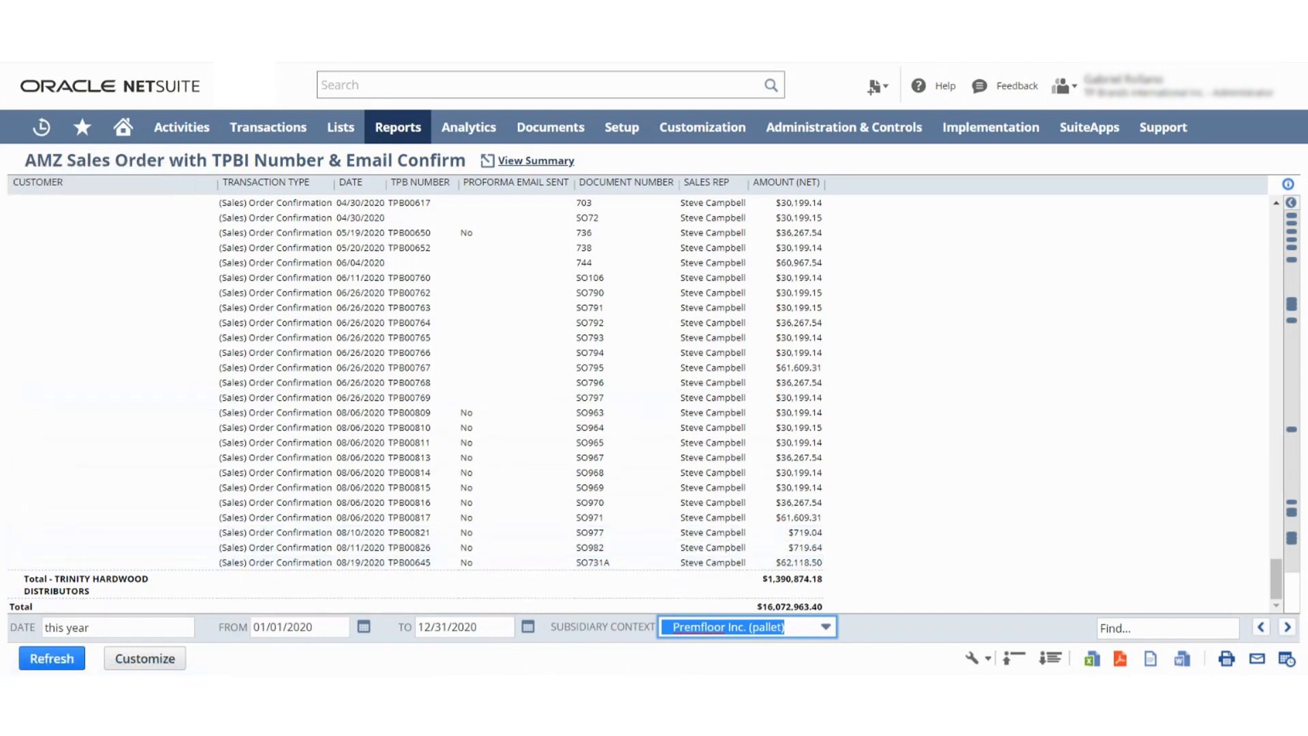
pyautogui.click(52, 659)
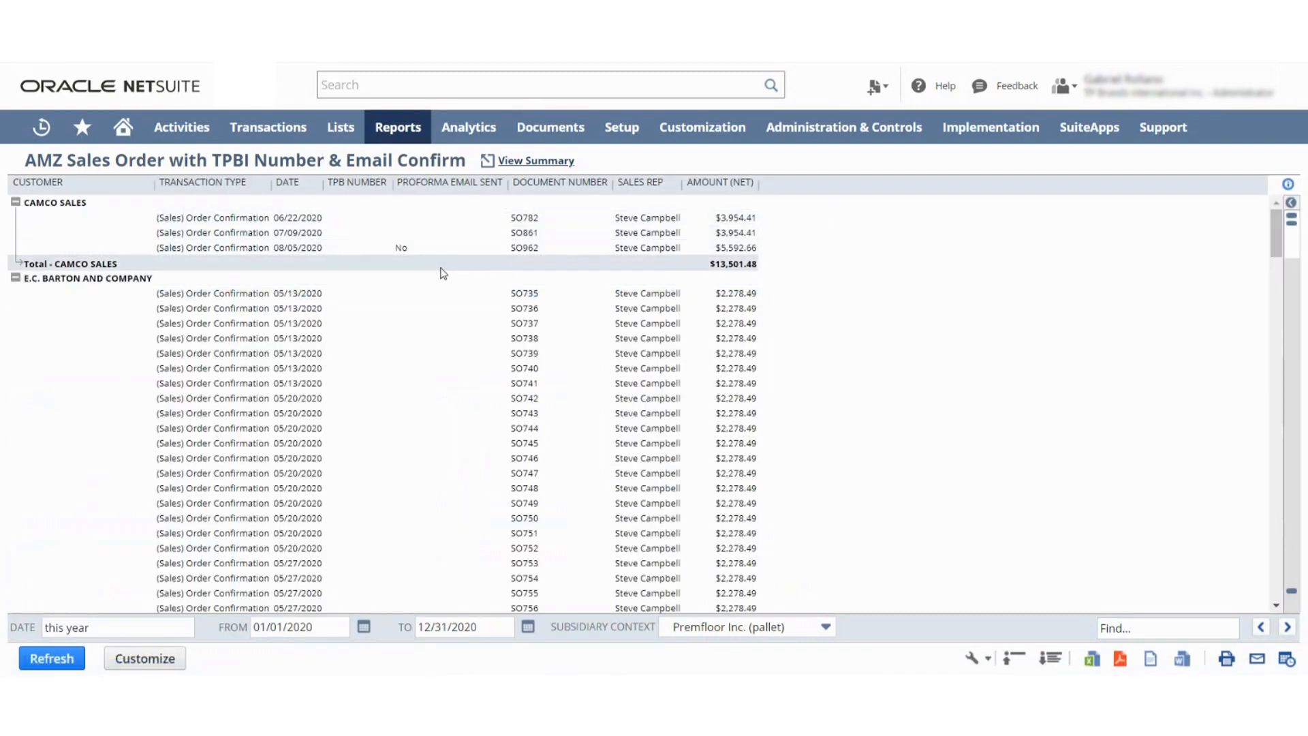
pyautogui.scroll(-3)
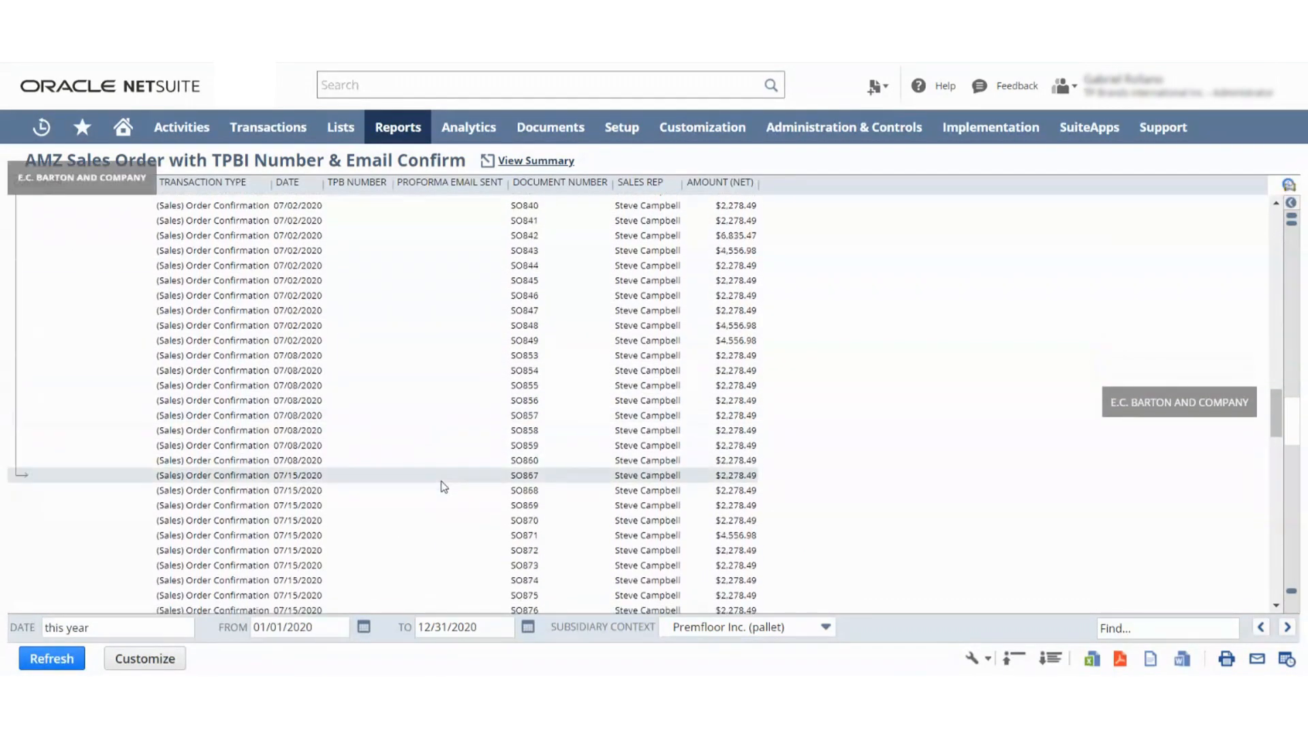
pyautogui.scroll(-3)
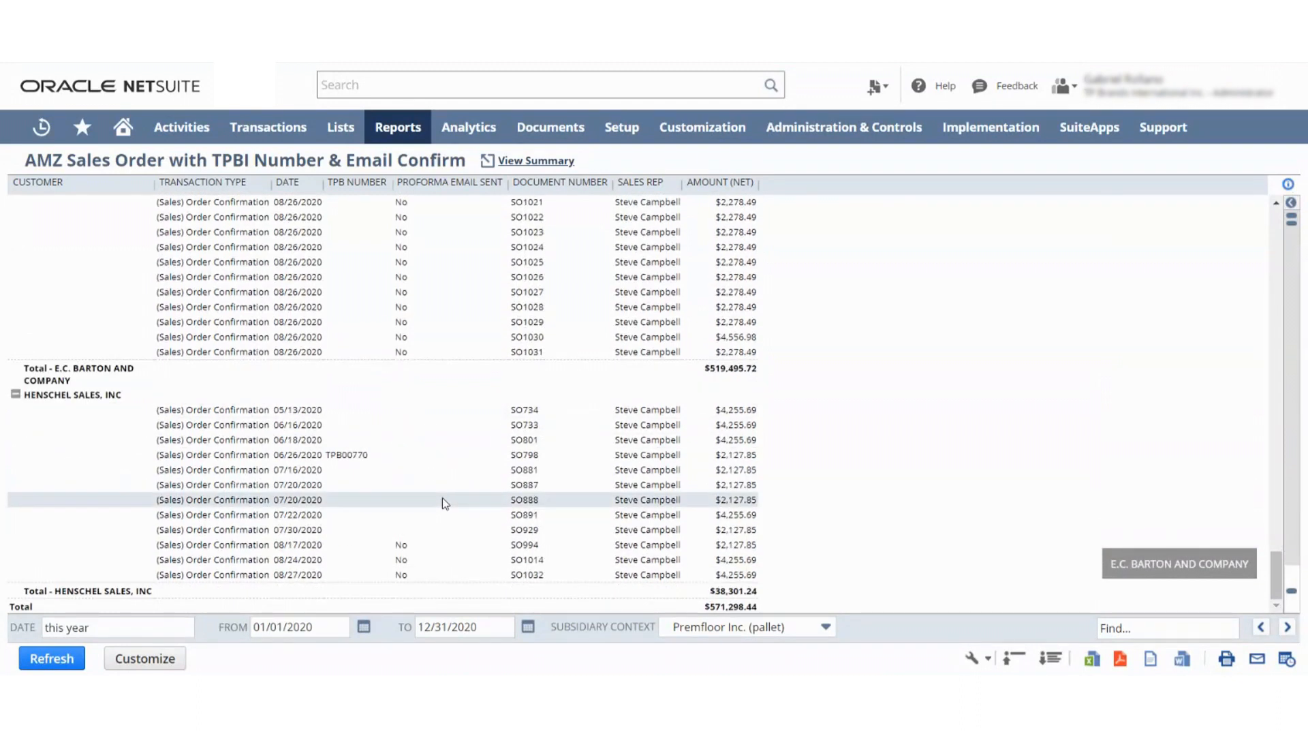
pyautogui.scroll(3)
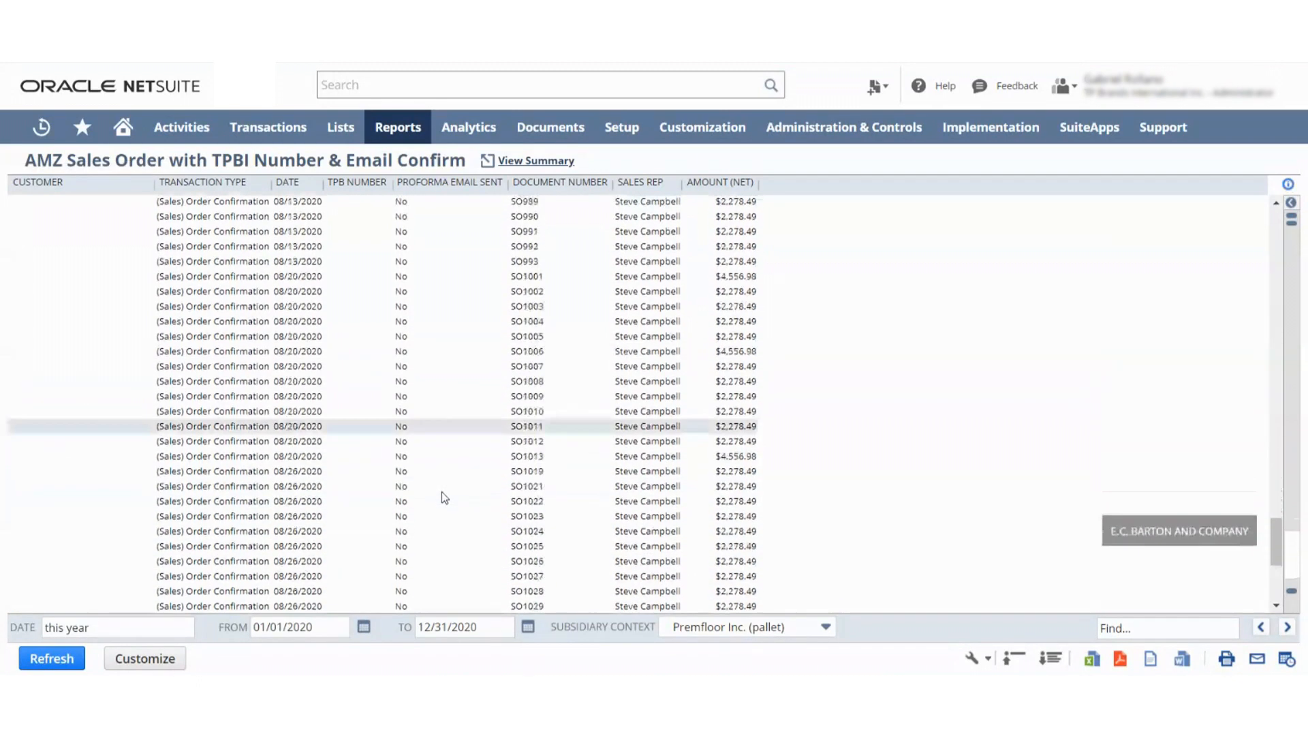